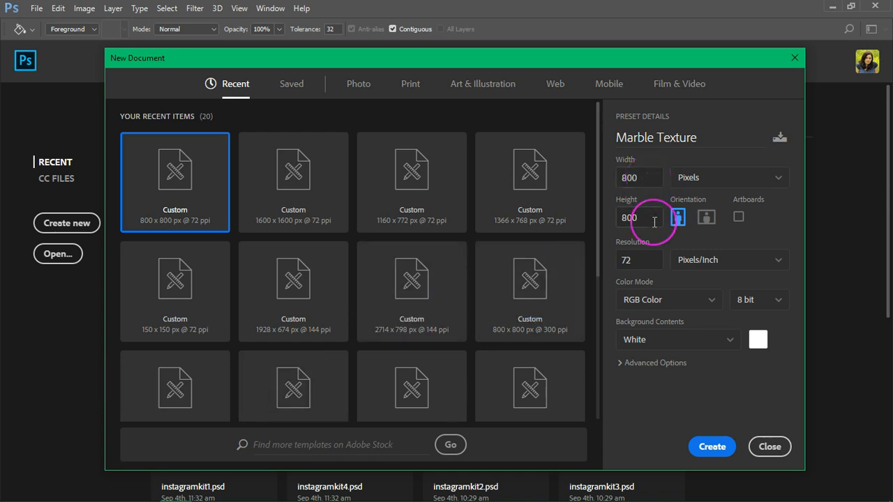
{"action": "mouse_move", "coordinate": [691, 346]}
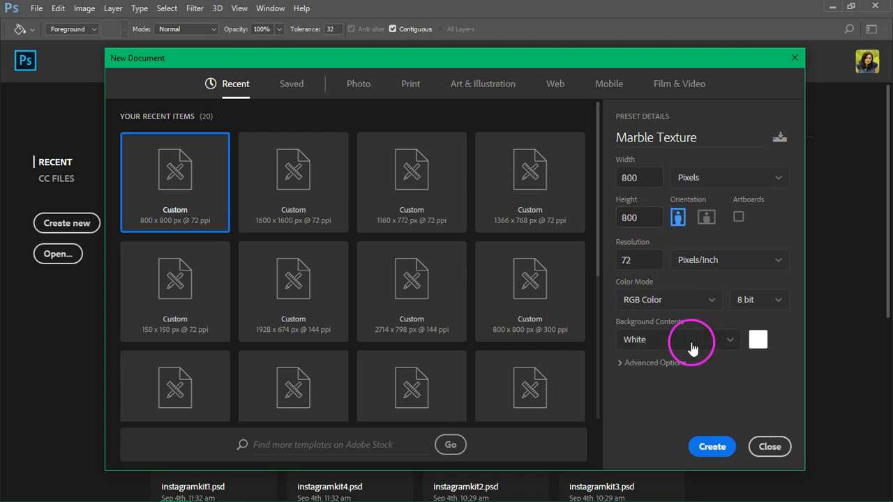
{"action": "mouse_move", "coordinate": [712, 447]}
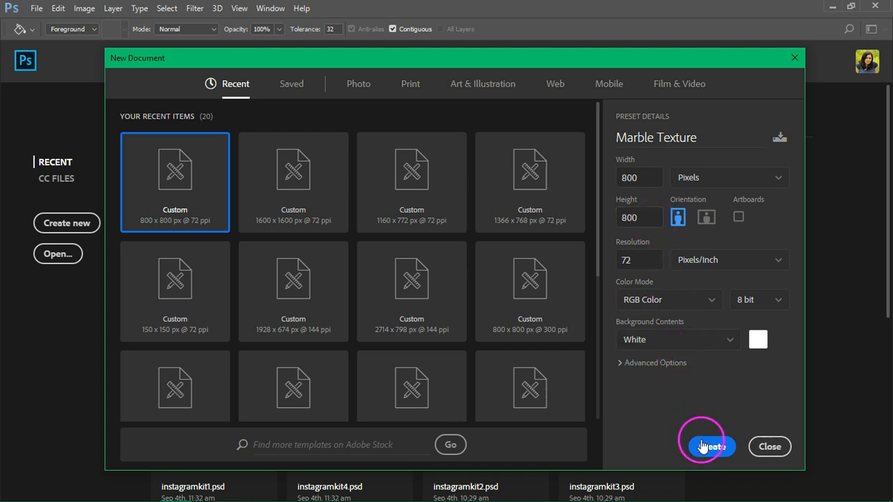
- Create the 800×800 px white-background document named Marble Texture
{"action": "left_click", "coordinate": [707, 446]}
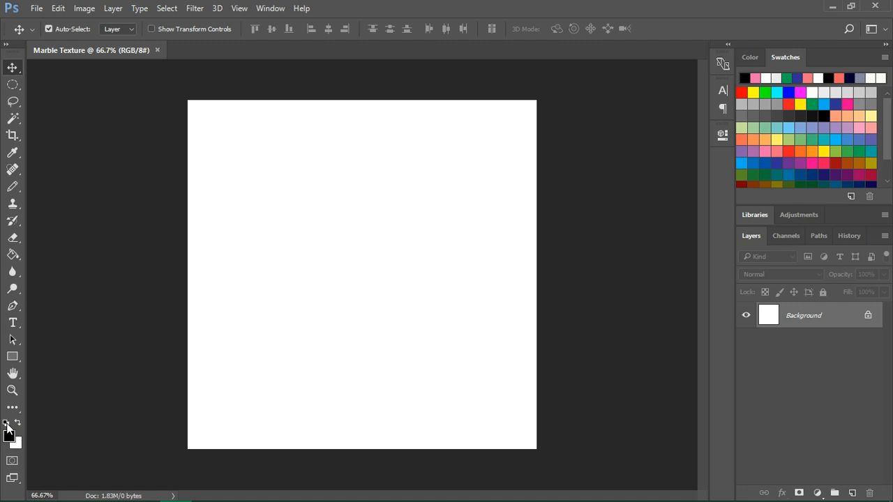
{"action": "mouse_move", "coordinate": [8, 426]}
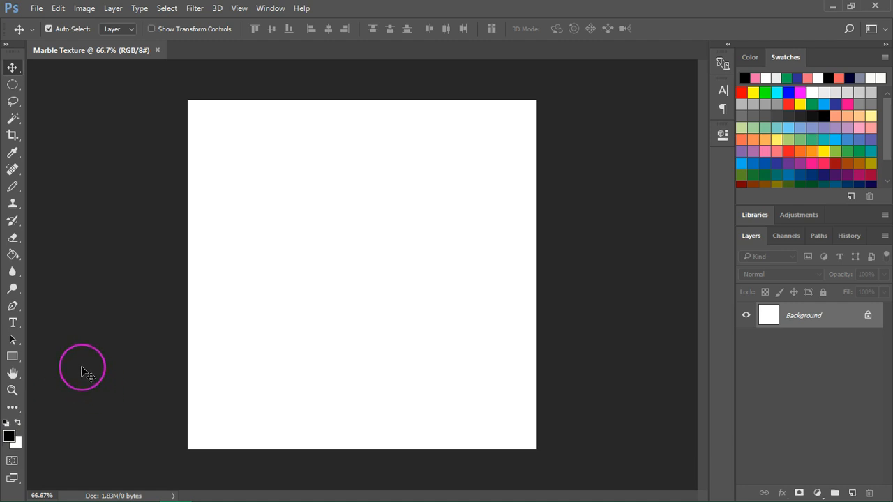
{"action": "mouse_move", "coordinate": [723, 370]}
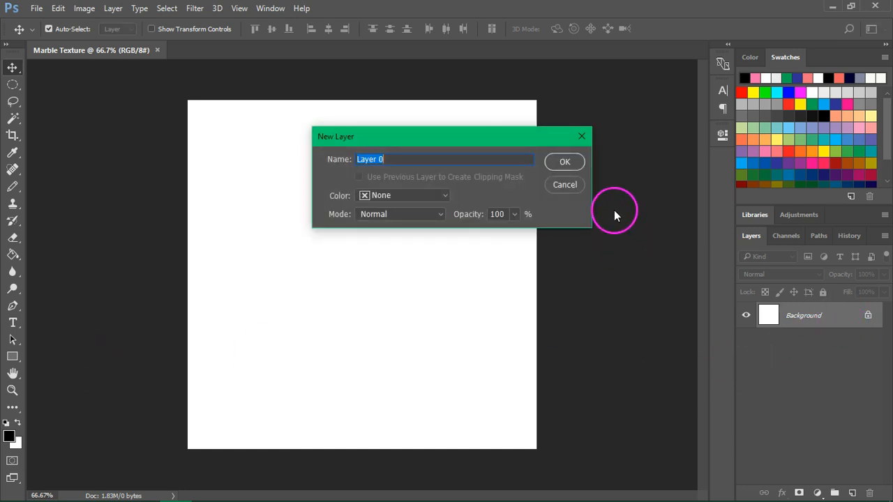
- Convert the locked Background into an editable layer named Layer 0
{"action": "left_click", "coordinate": [563, 161]}
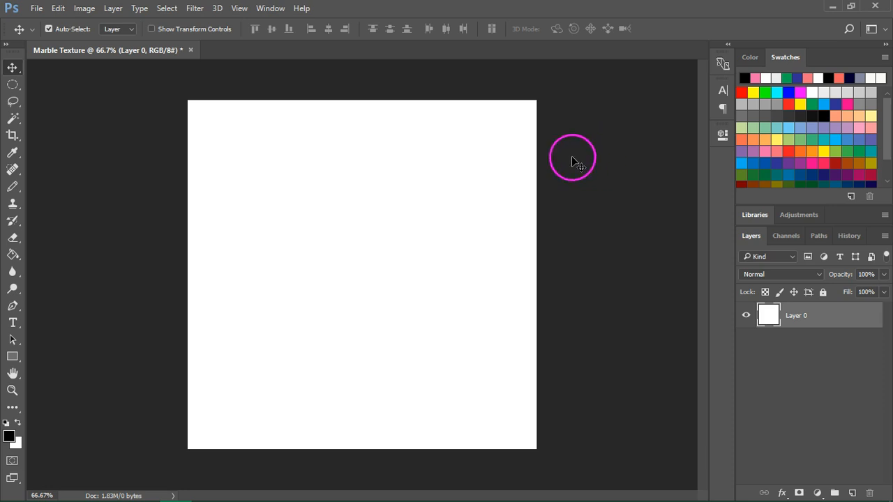
- Render grey Clouds on Layer 0, then Difference Clouds to form dark marble veins
{"action": "left_click", "coordinate": [195, 8]}
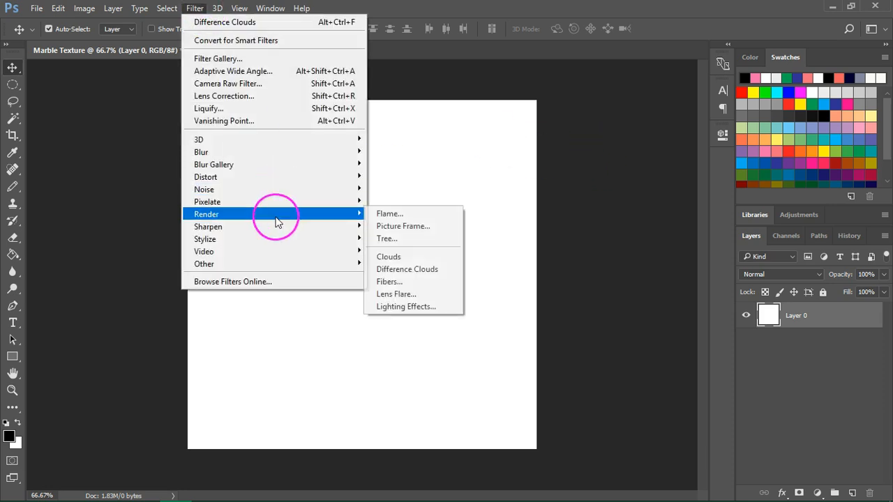
{"action": "left_click", "coordinate": [388, 257]}
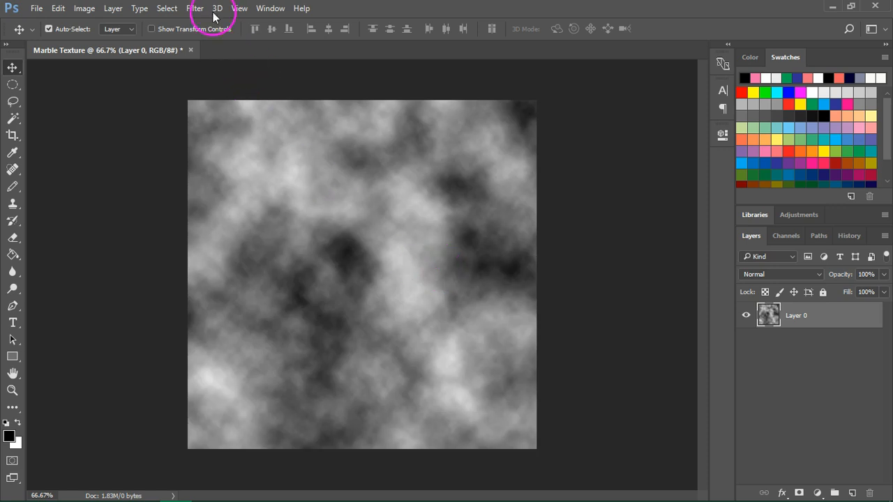
{"action": "left_click", "coordinate": [195, 8]}
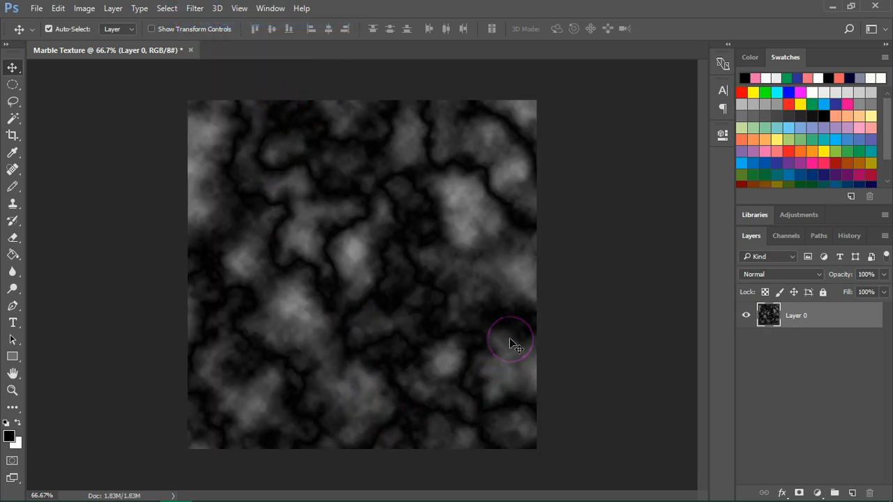
{"action": "left_click", "coordinate": [84, 9]}
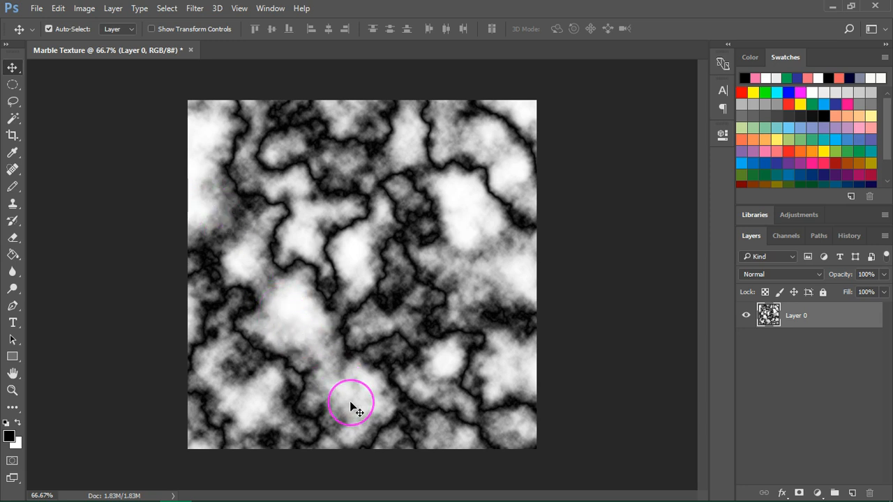
{"action": "mouse_move", "coordinate": [342, 234]}
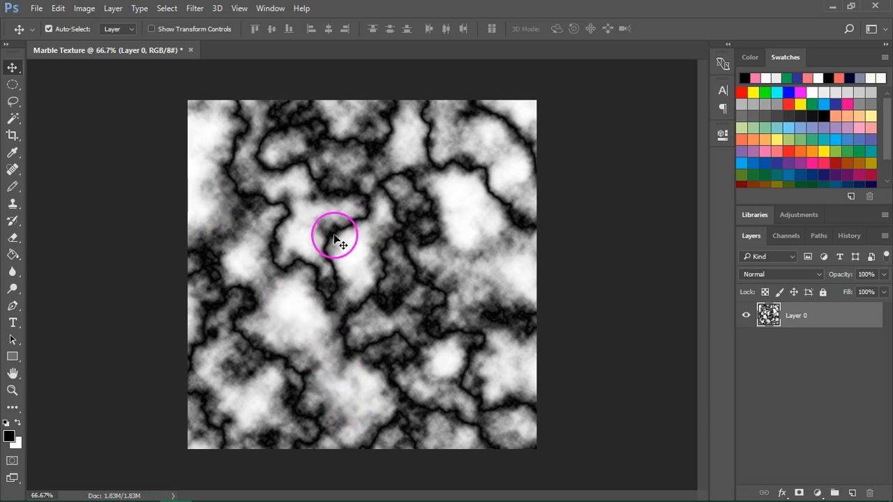
- Apply a Levels adjustment (midtone 3.51, raised shadows) so the veins thin into white marble
{"action": "left_click", "coordinate": [83, 8]}
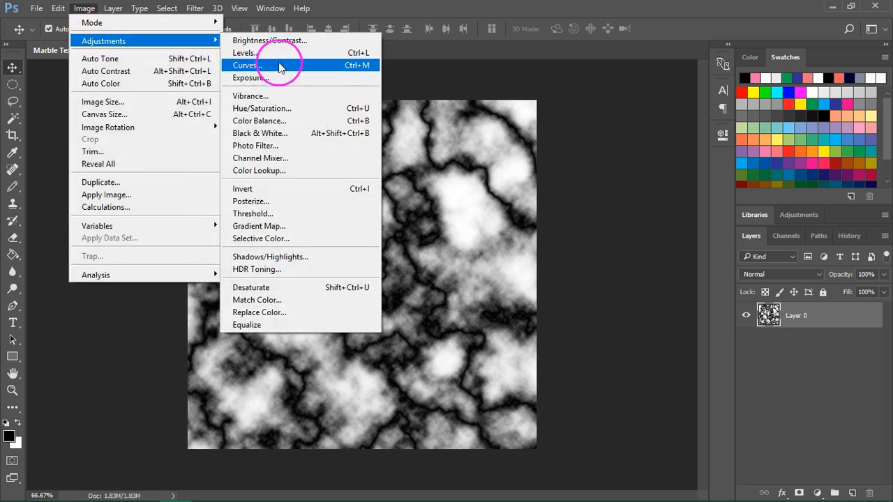
{"action": "left_click", "coordinate": [242, 53]}
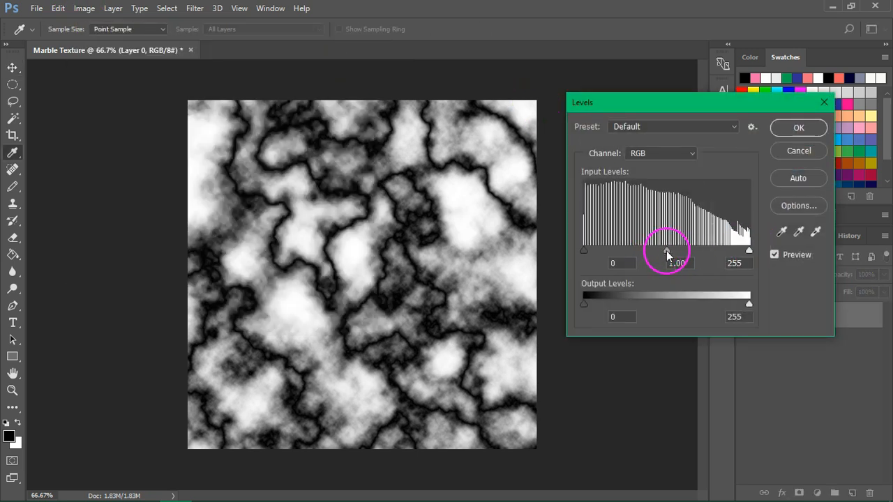
{"action": "left_click_drag", "start_coordinate": [667, 250], "coordinate": [622, 250]}
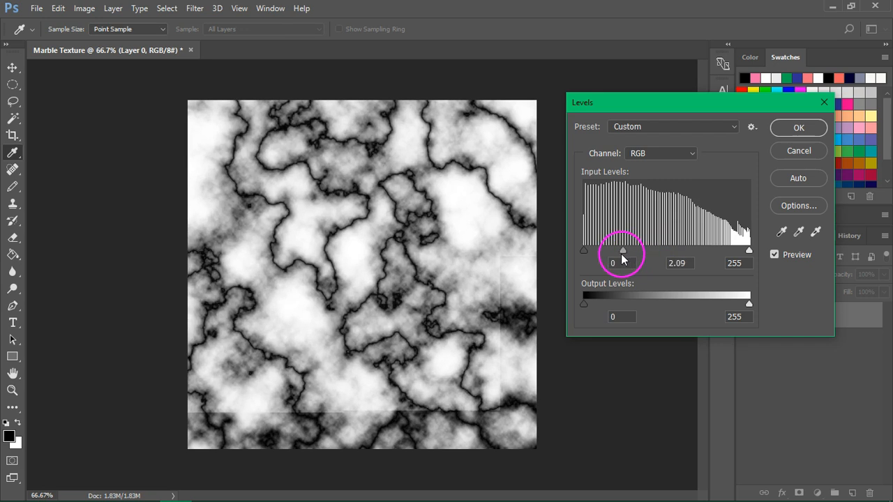
{"action": "left_click_drag", "start_coordinate": [623, 250], "coordinate": [599, 250]}
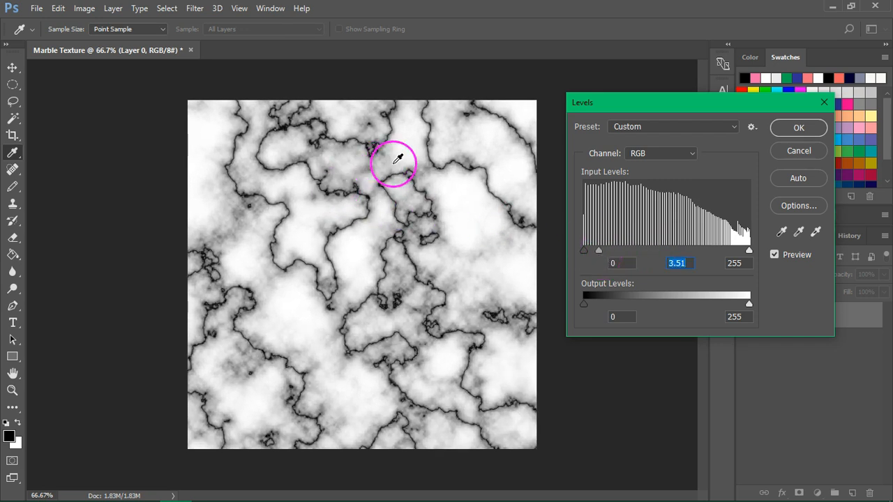
{"action": "mouse_move", "coordinate": [285, 309]}
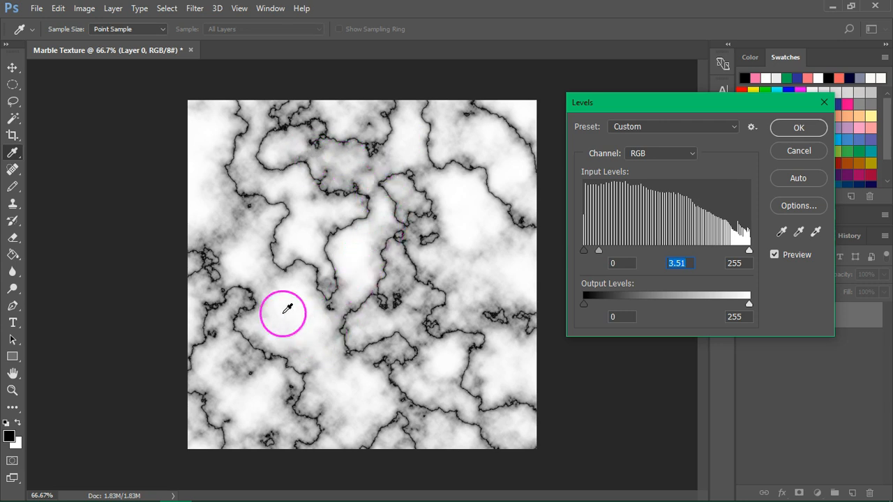
{"action": "mouse_move", "coordinate": [237, 152]}
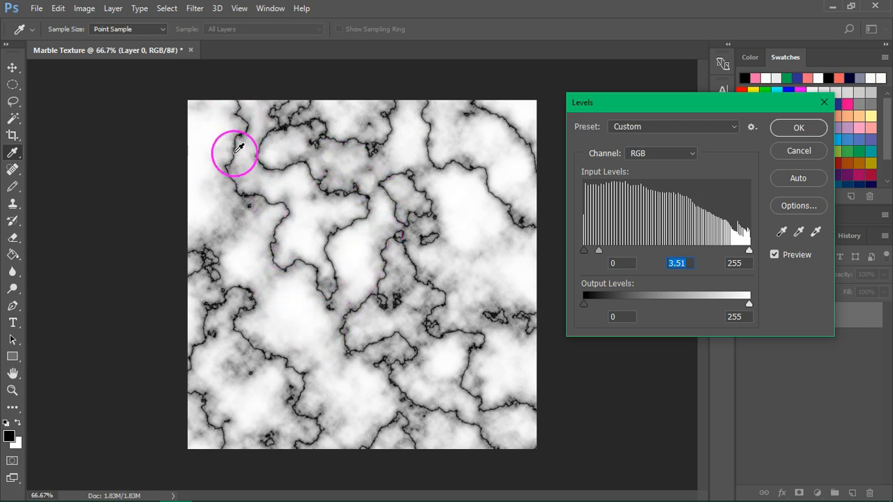
{"action": "mouse_move", "coordinate": [670, 173]}
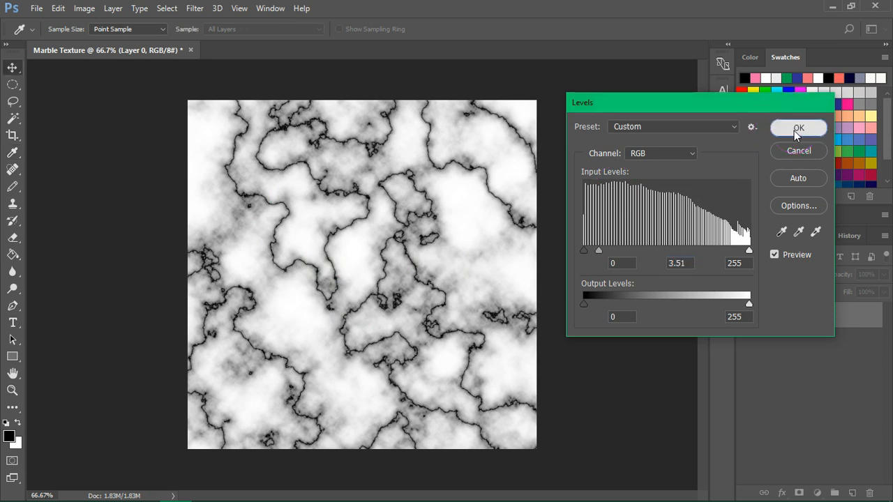
{"action": "left_click", "coordinate": [798, 128]}
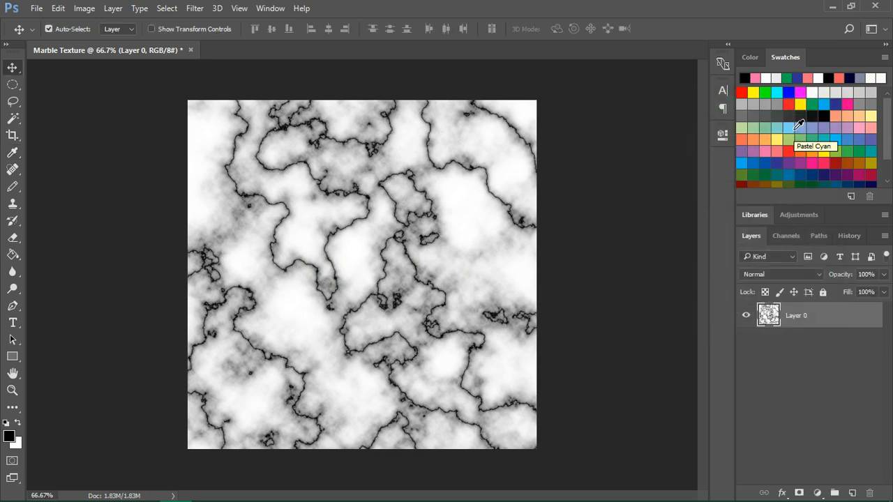
{"action": "mouse_move", "coordinate": [843, 289]}
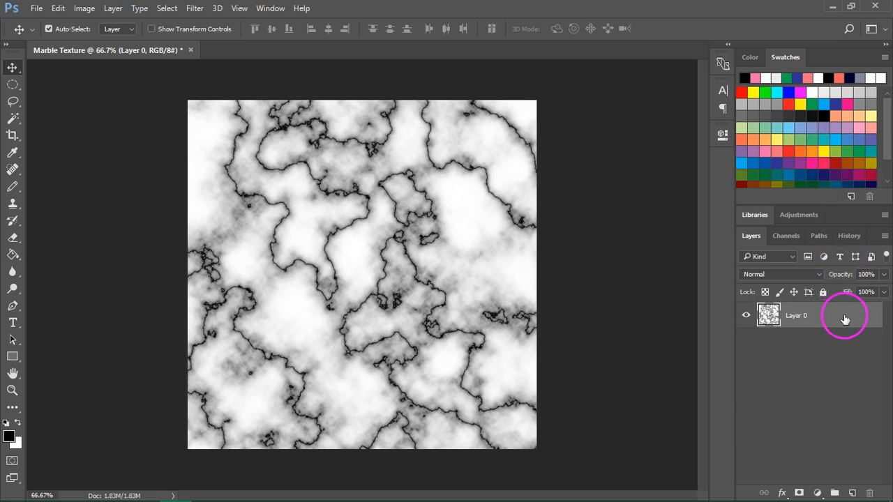
- Duplicate Layer 0 as Layer 0 copy and show the Layers panel
{"action": "right_click", "coordinate": [795, 315]}
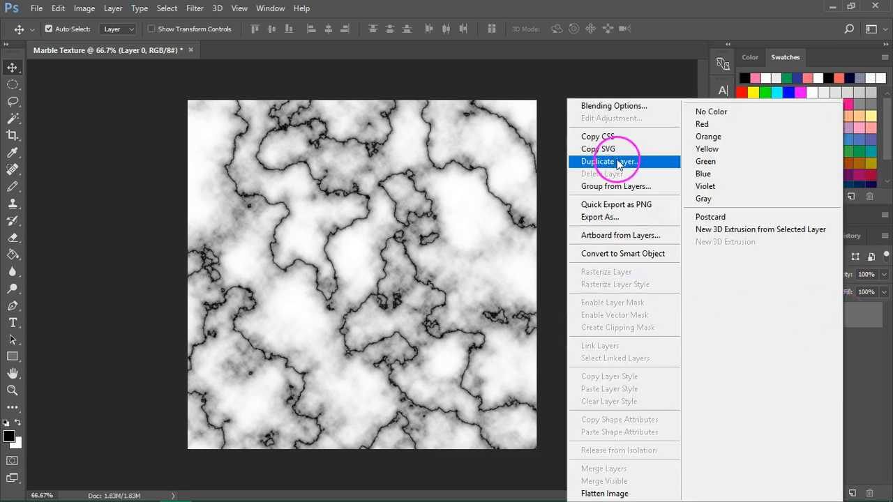
{"action": "left_click", "coordinate": [609, 162]}
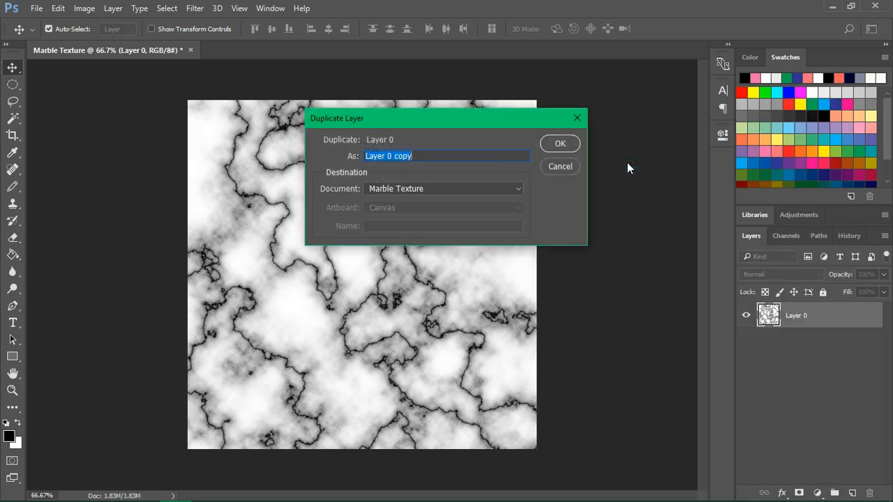
{"action": "left_click", "coordinate": [559, 143]}
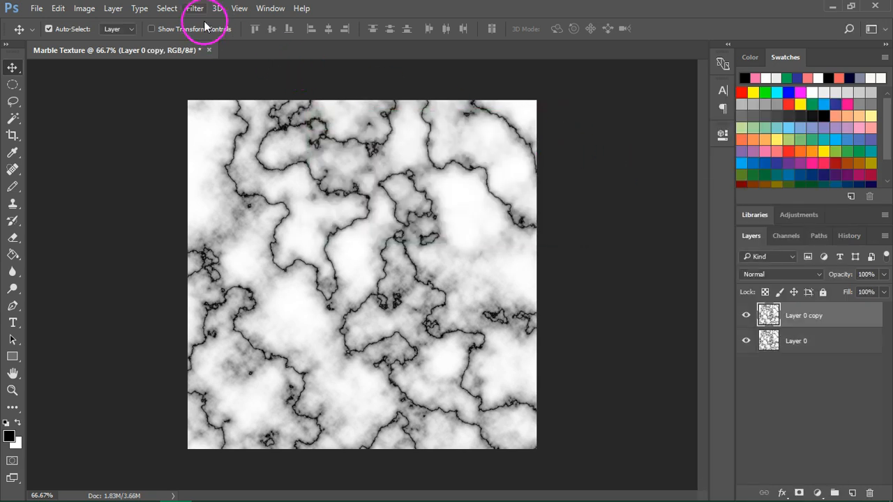
{"action": "left_click", "coordinate": [271, 9]}
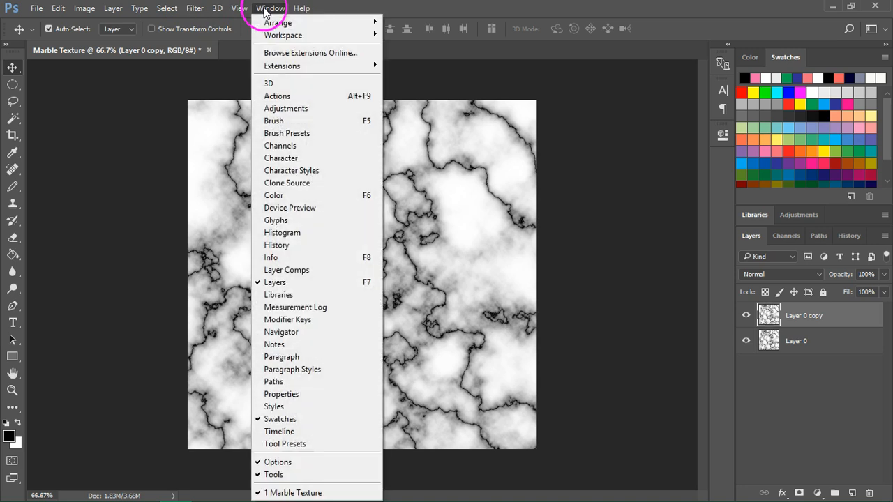
{"action": "mouse_move", "coordinate": [275, 282]}
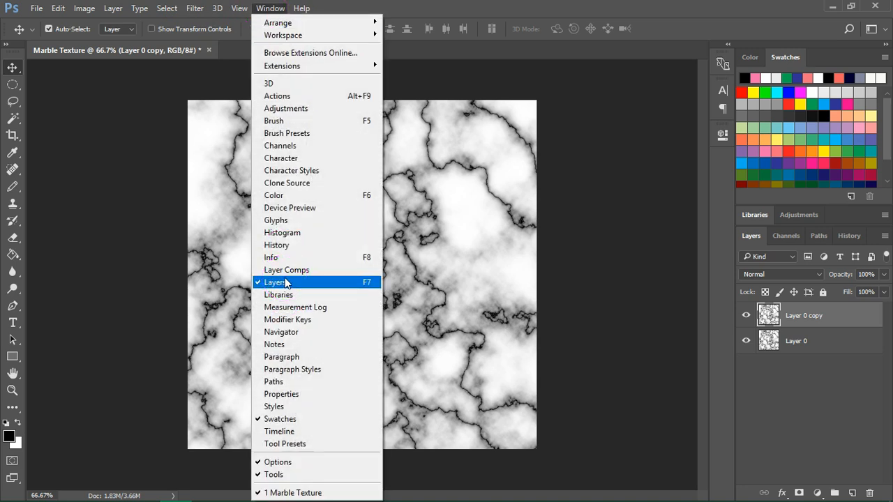
{"action": "left_click", "coordinate": [277, 282]}
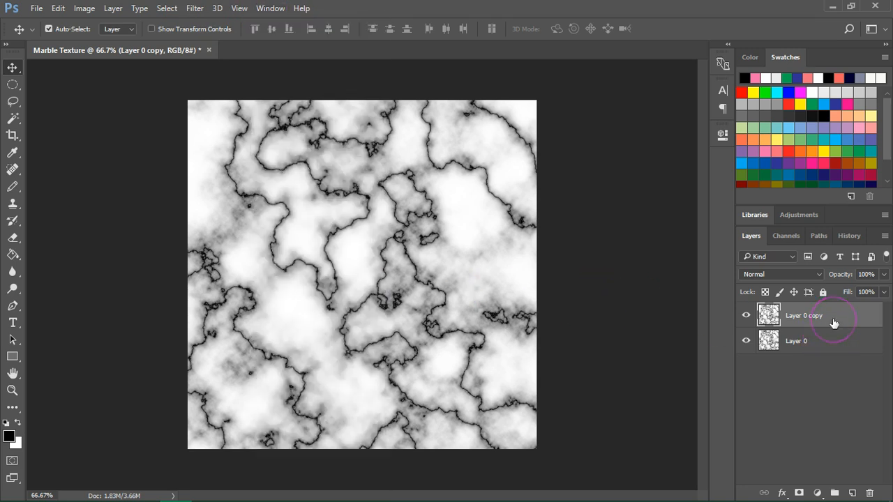
{"action": "mouse_move", "coordinate": [194, 8]}
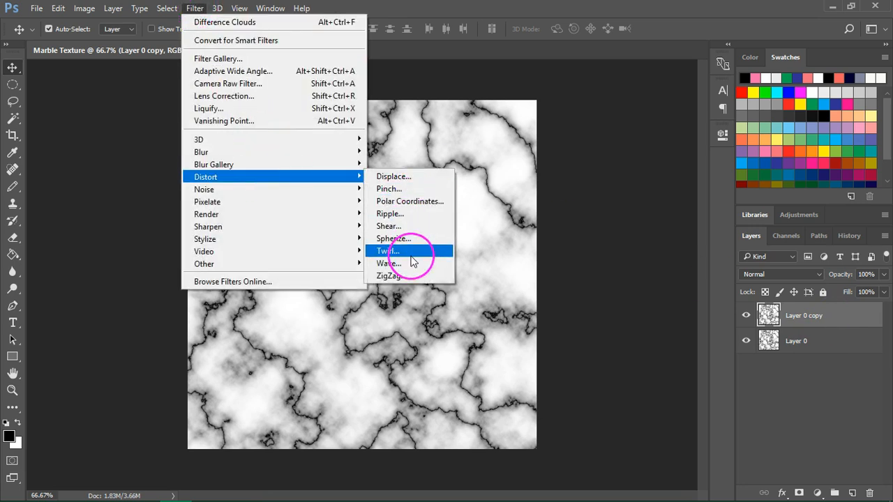
- Apply a Twist distortion with angle 50 to Layer 0 copy
{"action": "left_click", "coordinate": [386, 251]}
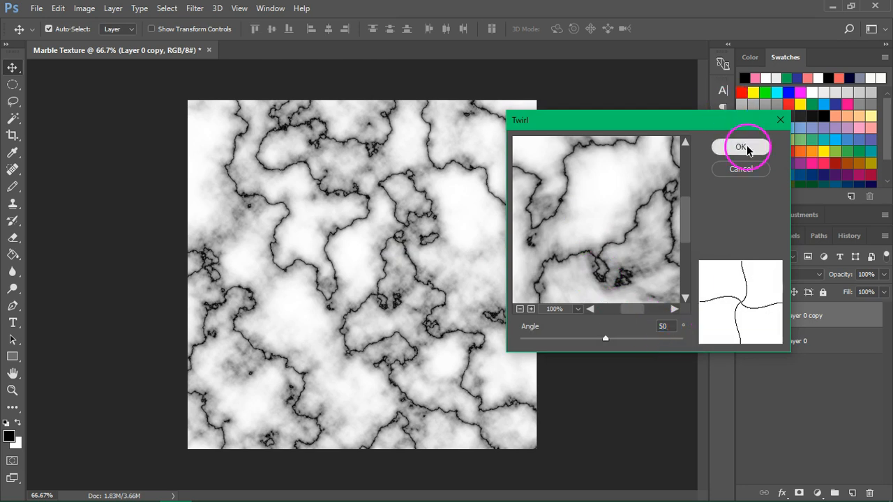
{"action": "left_click", "coordinate": [741, 146]}
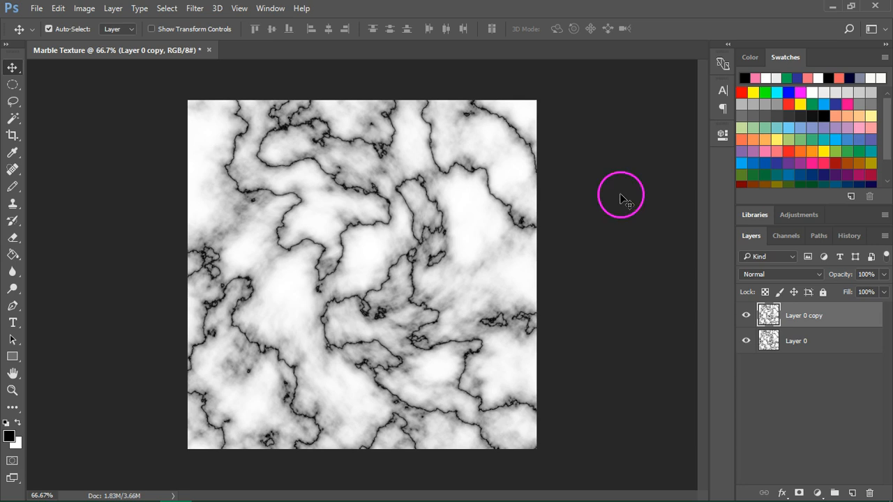
{"action": "mouse_move", "coordinate": [612, 209]}
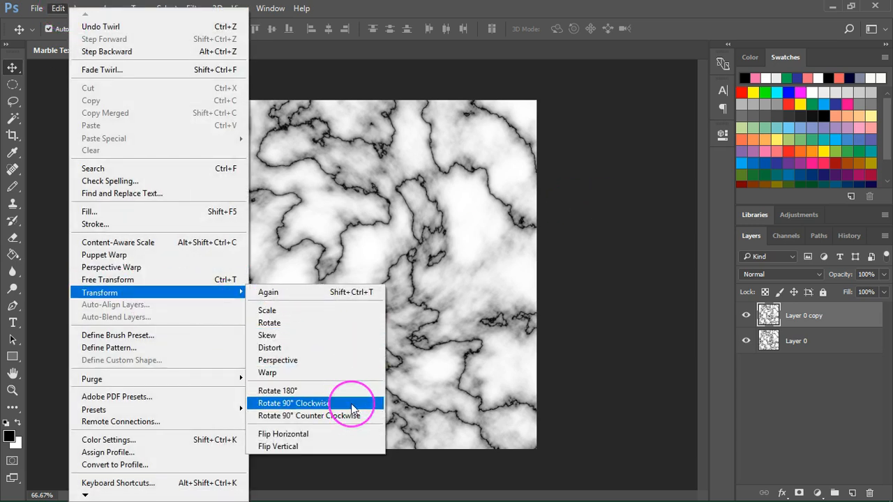
- Rotate Layer 0 copy 90° clockwise and set its blend mode to Screen
{"action": "left_click", "coordinate": [292, 403]}
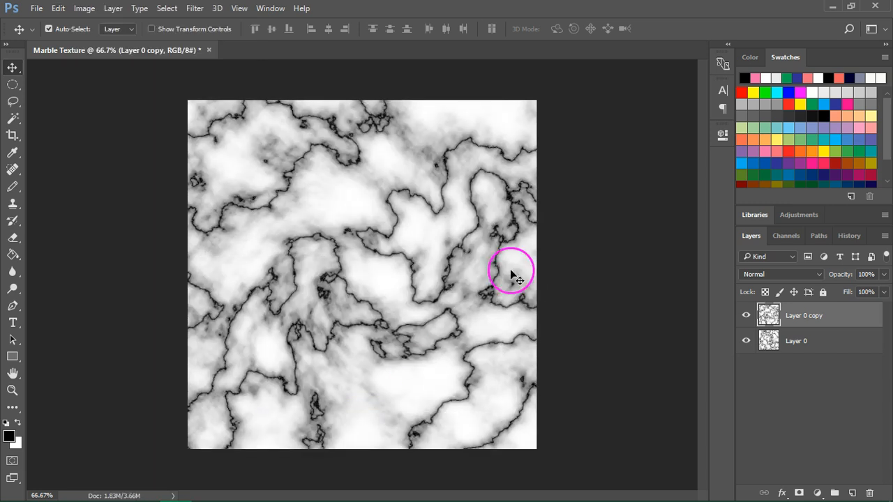
{"action": "mouse_move", "coordinate": [527, 276]}
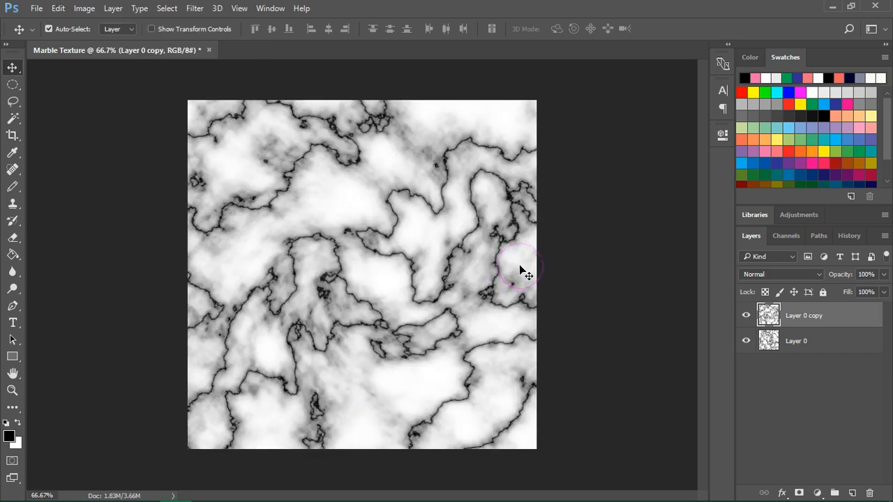
{"action": "mouse_move", "coordinate": [794, 278]}
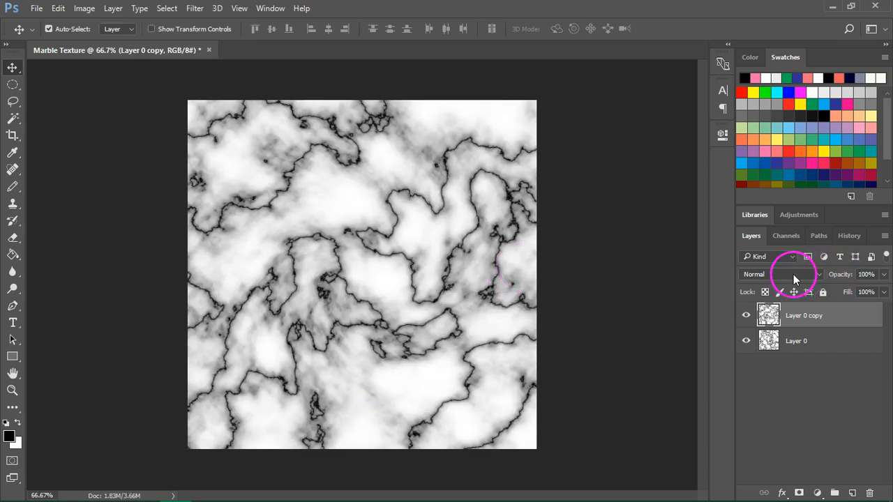
{"action": "left_click", "coordinate": [780, 274]}
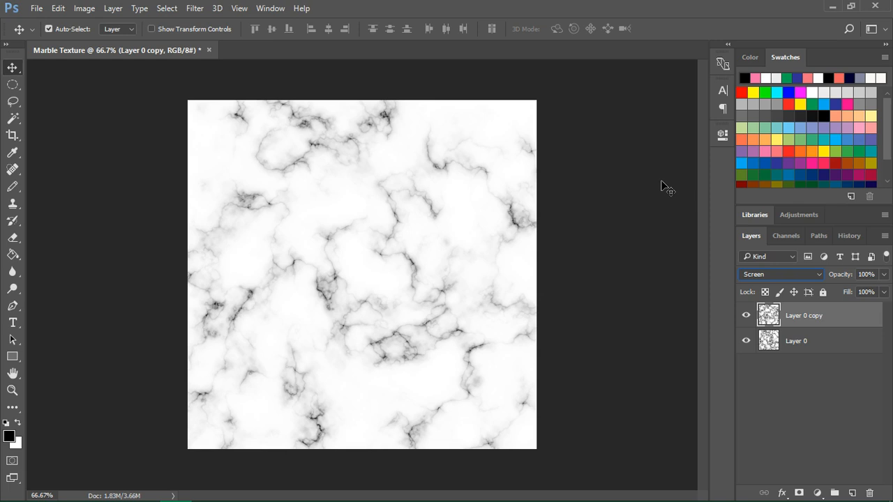
{"action": "mouse_move", "coordinate": [757, 254]}
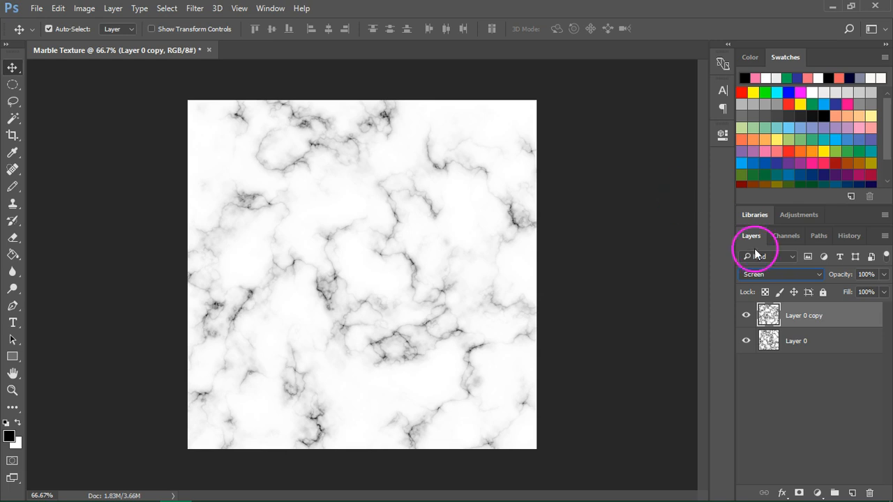
{"action": "mouse_move", "coordinate": [860, 360]}
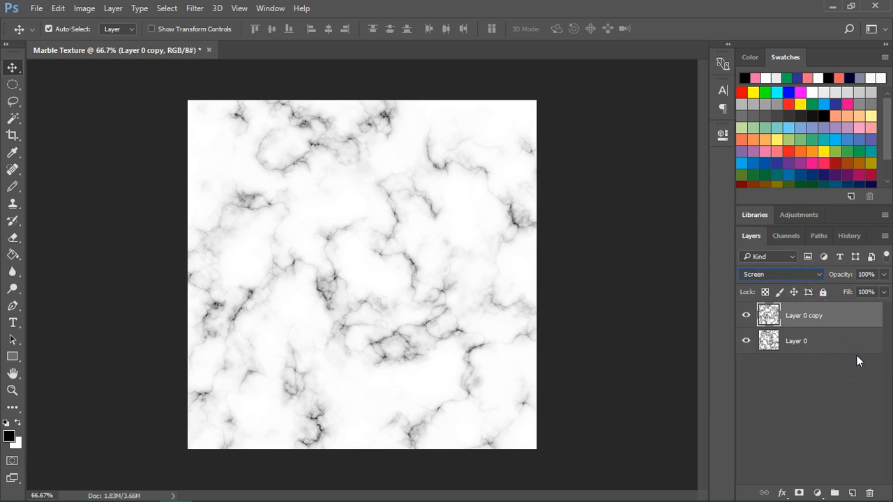
- Select both marble layers and merge them into one layer
{"action": "left_click", "coordinate": [796, 341]}
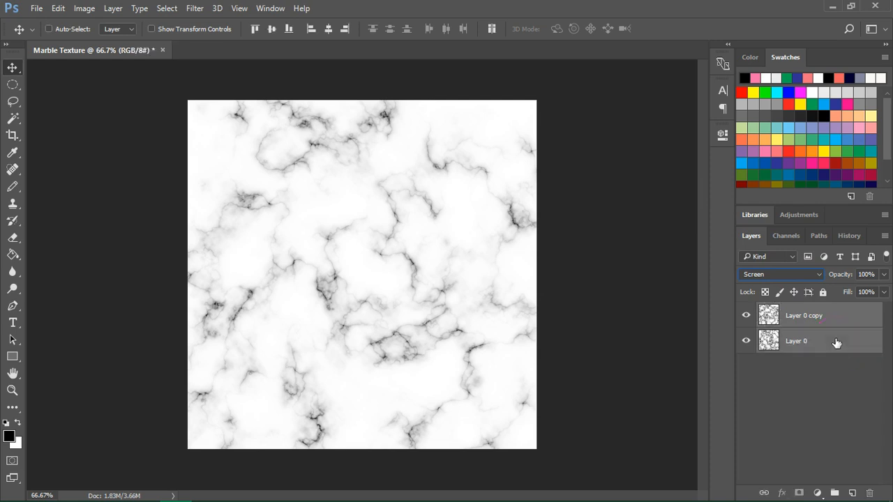
{"action": "right_click", "coordinate": [796, 341]}
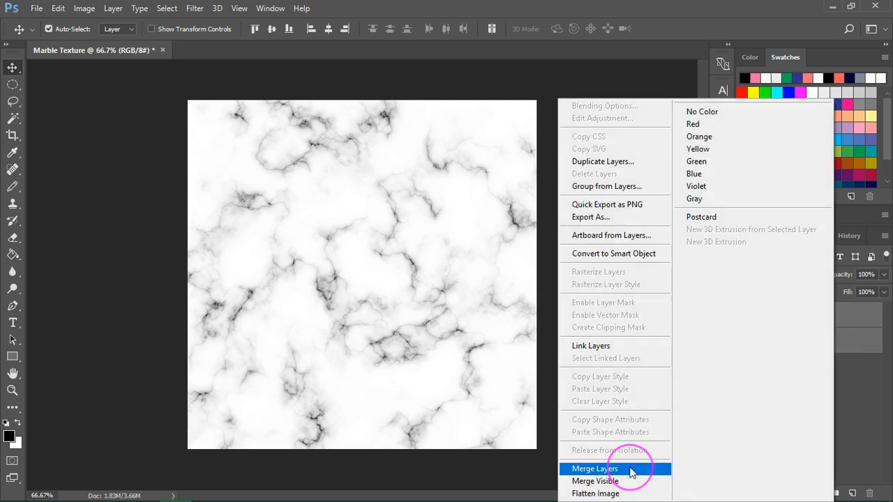
{"action": "left_click", "coordinate": [595, 469]}
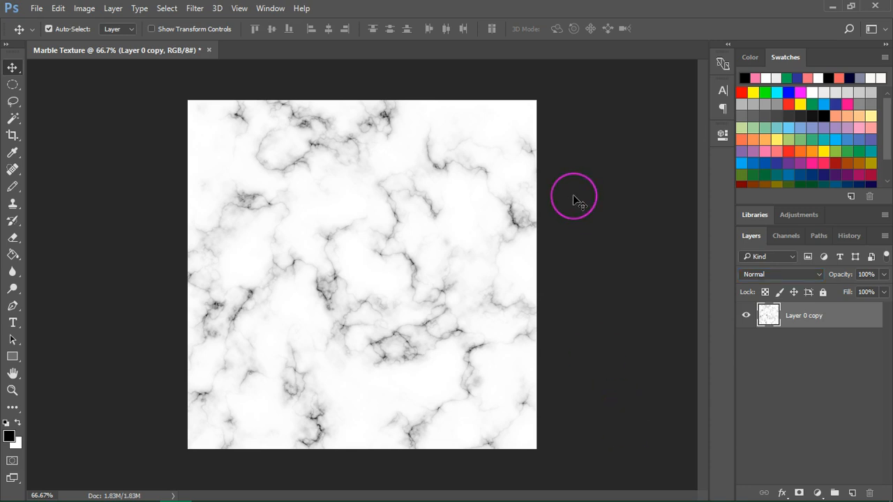
{"action": "mouse_move", "coordinate": [472, 180]}
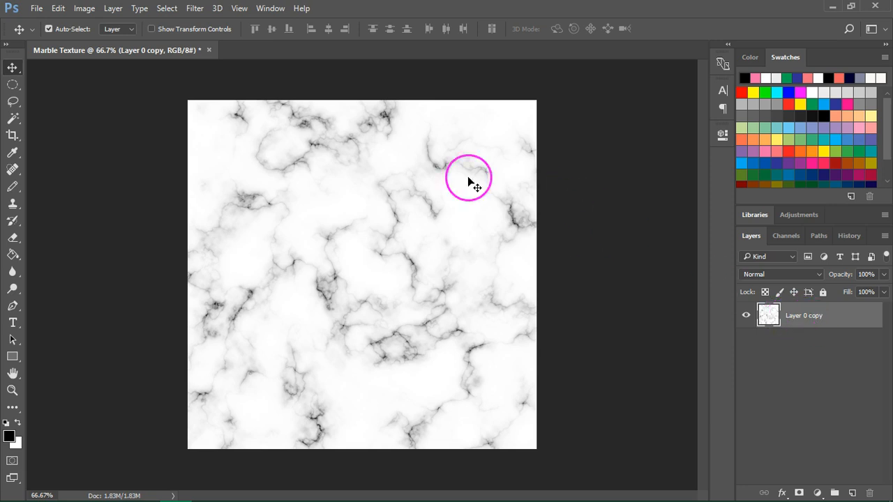
- Offset the marble +400 px horizontally and vertically with Wrap Around to expose tile seams
{"action": "left_click", "coordinate": [195, 8]}
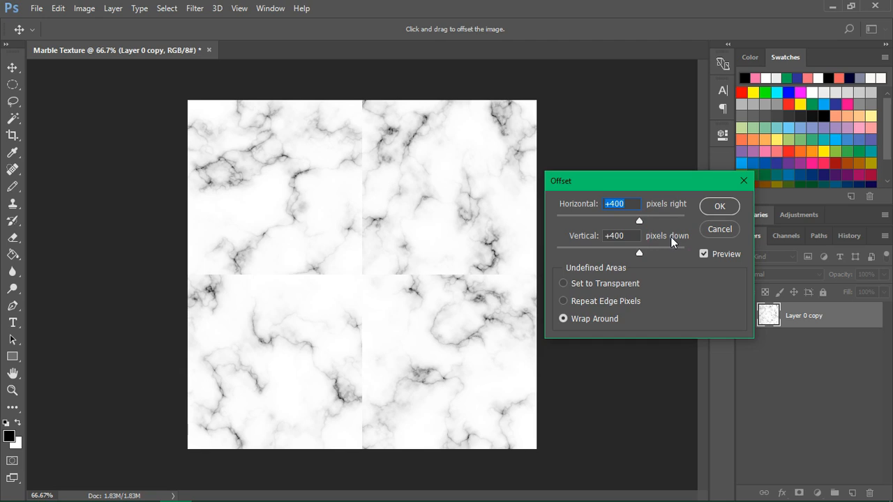
{"action": "left_click", "coordinate": [620, 234]}
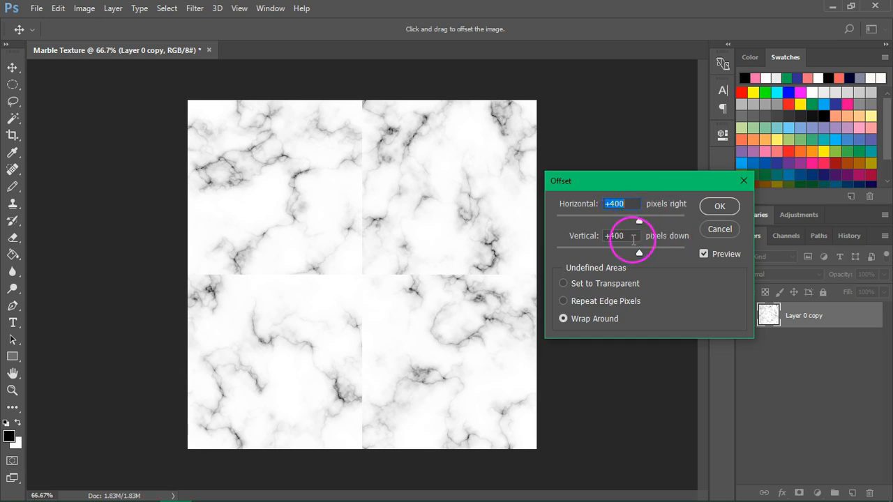
{"action": "mouse_move", "coordinate": [606, 190]}
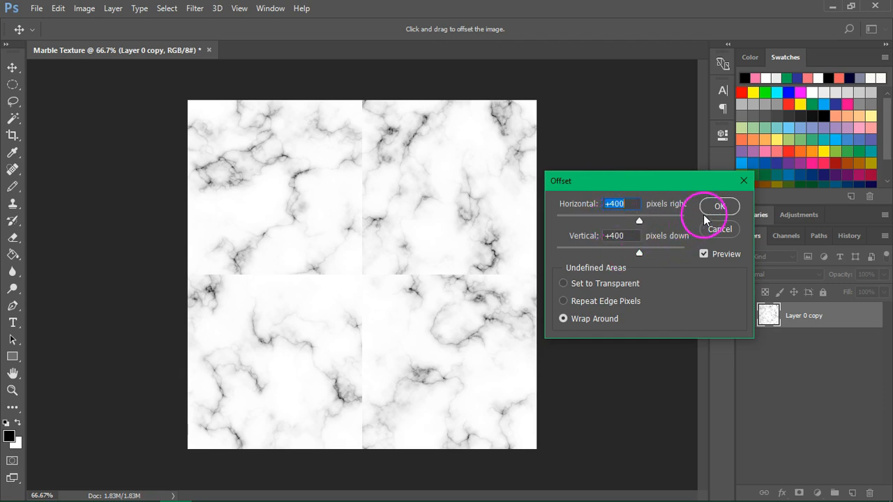
{"action": "left_click", "coordinate": [720, 206]}
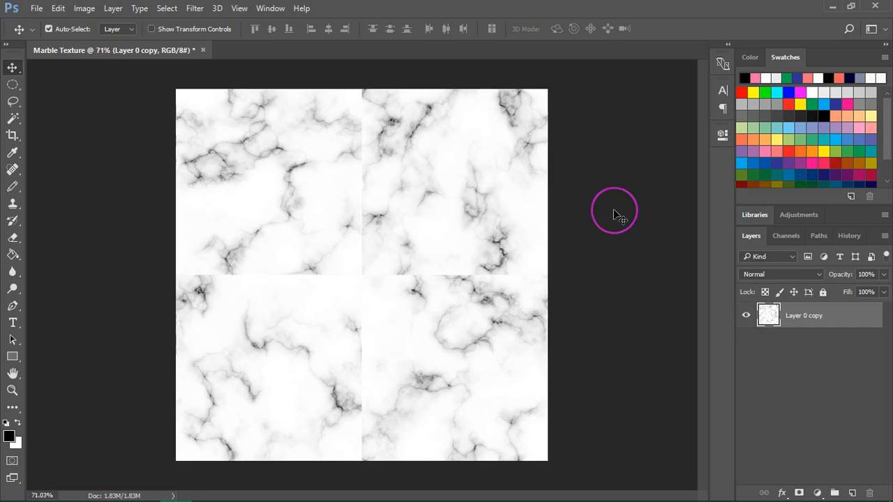
{"action": "mouse_move", "coordinate": [369, 240]}
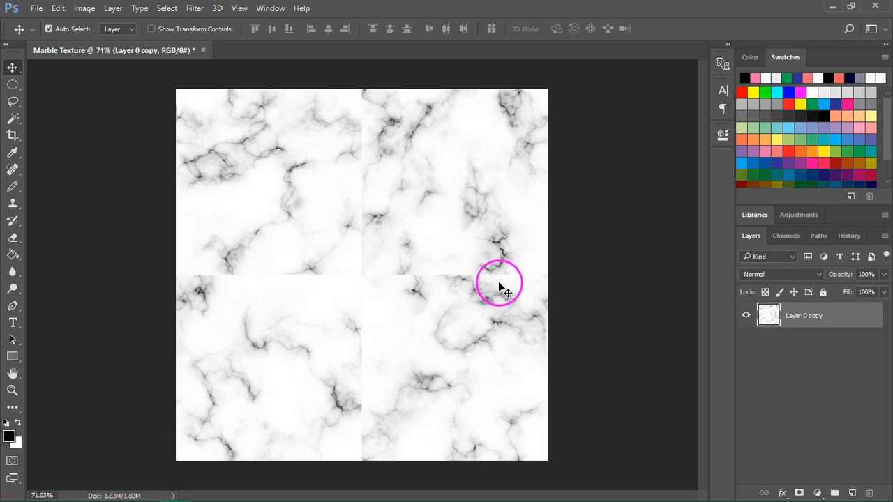
{"action": "mouse_move", "coordinate": [45, 185]}
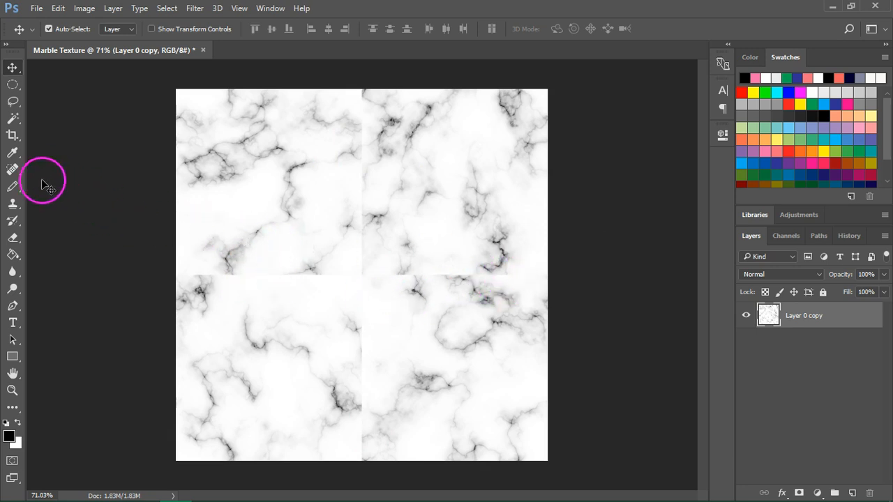
- Choose the Clone Stamp tool with a 102 px brush at 10% hardness
{"action": "left_click", "coordinate": [12, 203]}
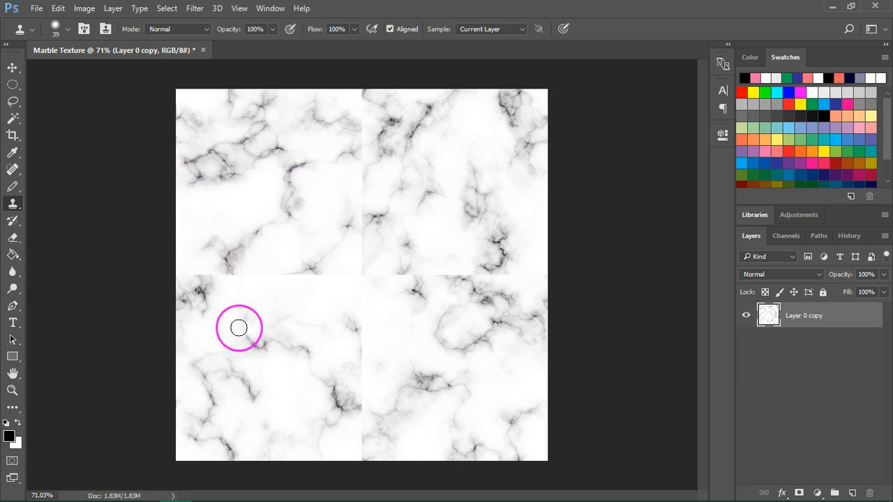
{"action": "mouse_move", "coordinate": [331, 280]}
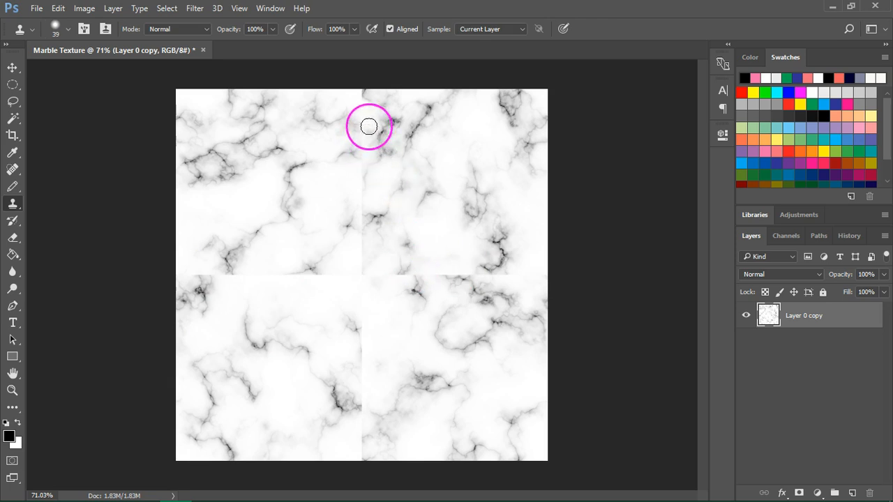
{"action": "left_click", "coordinate": [69, 28]}
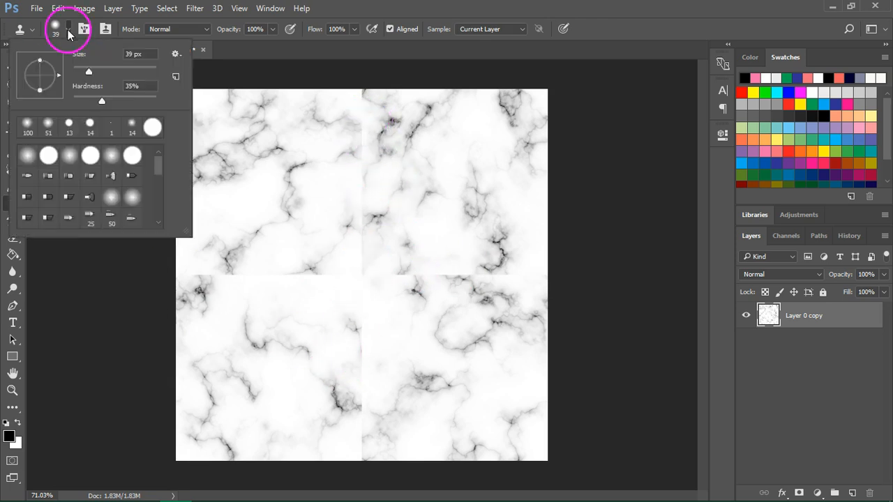
{"action": "left_click_drag", "start_coordinate": [90, 71], "coordinate": [101, 71]}
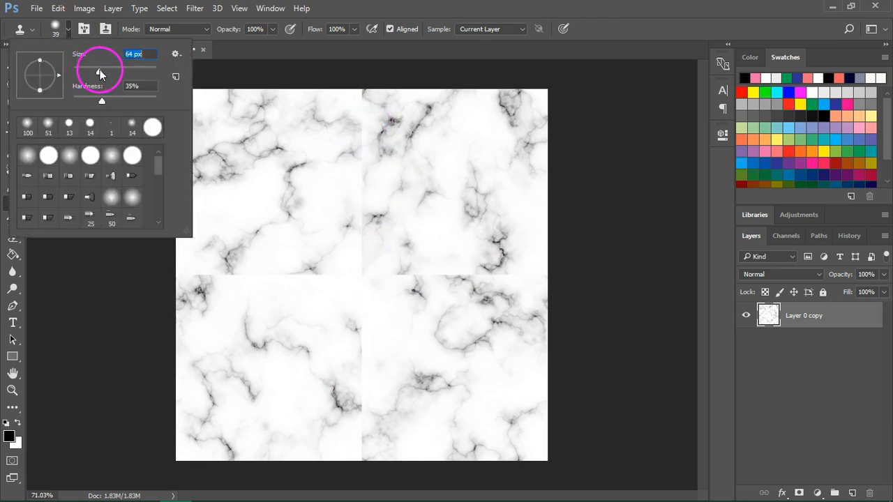
{"action": "left_click_drag", "start_coordinate": [95, 73], "coordinate": [114, 73]}
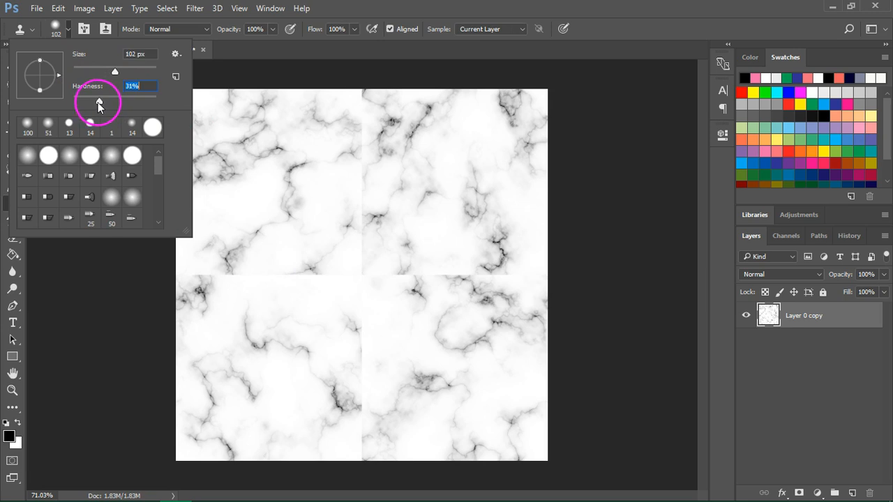
{"action": "left_click_drag", "start_coordinate": [100, 104], "coordinate": [83, 104]}
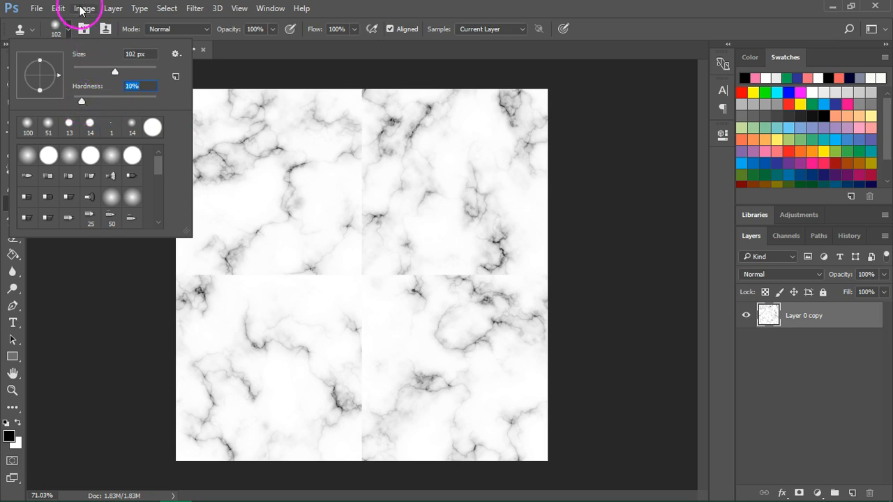
{"action": "left_click", "coordinate": [218, 148]}
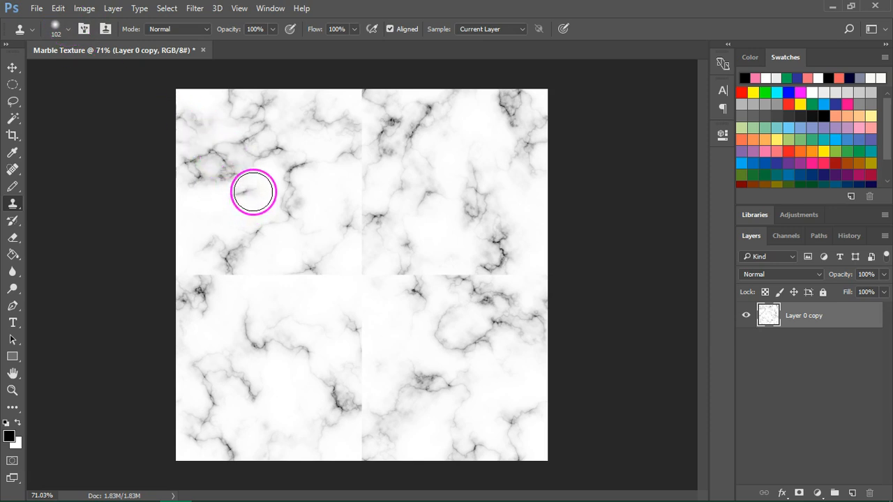
{"action": "mouse_move", "coordinate": [230, 340]}
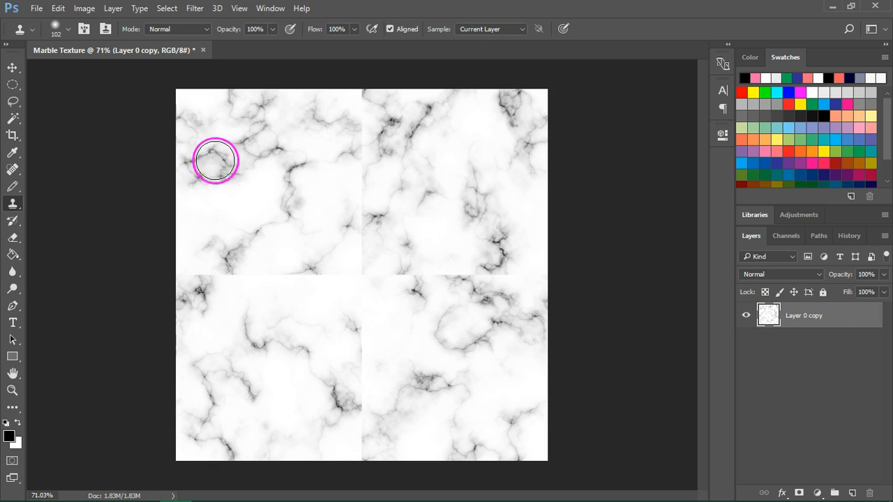
- Clone clean marble veins over the left part of the horizontal seam
{"action": "left_click_drag", "start_coordinate": [217, 161], "coordinate": [195, 271]}
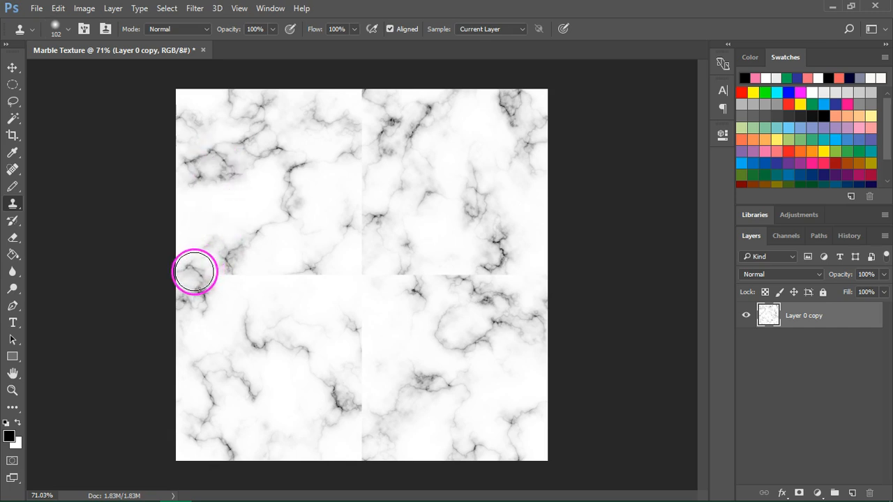
{"action": "mouse_move", "coordinate": [212, 277]}
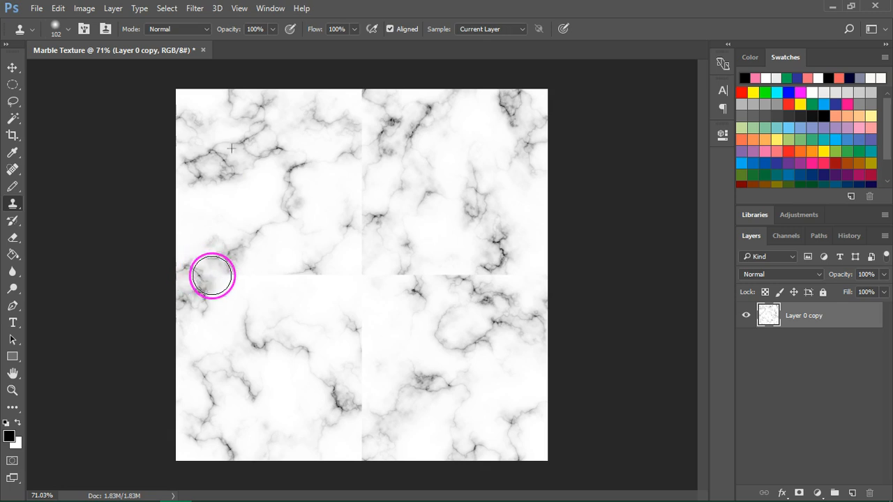
{"action": "mouse_move", "coordinate": [244, 304]}
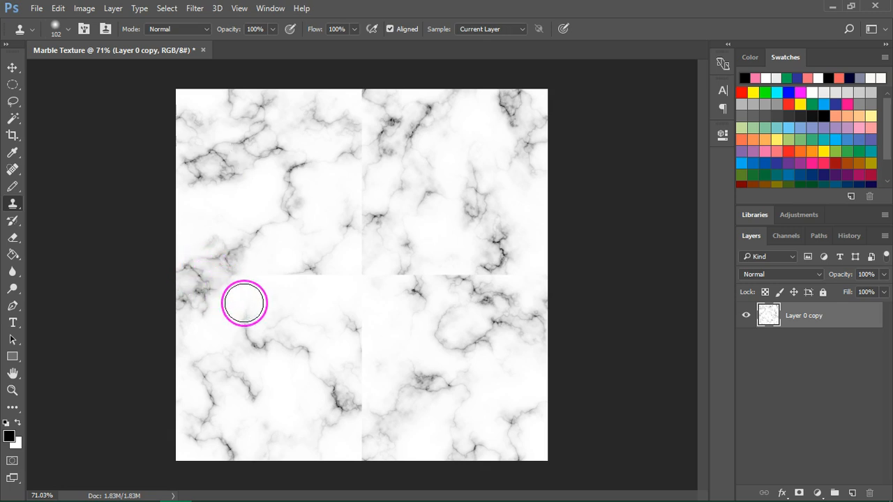
{"action": "mouse_move", "coordinate": [310, 195]}
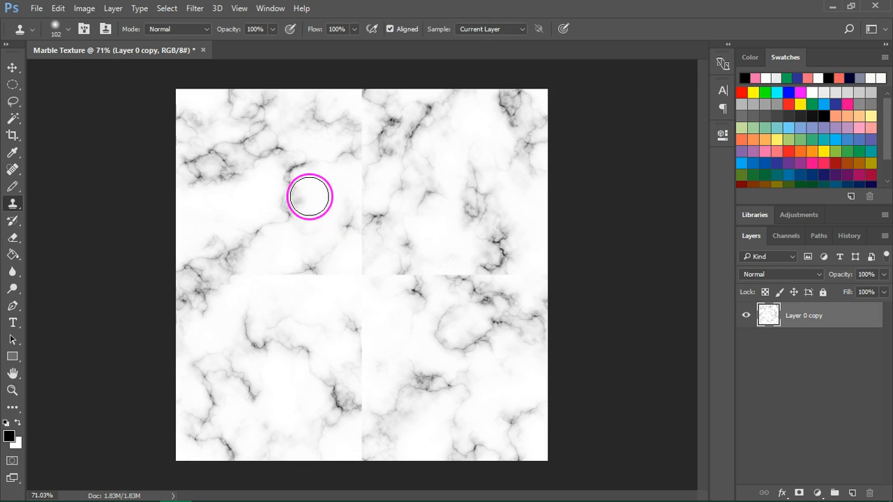
{"action": "mouse_move", "coordinate": [351, 430]}
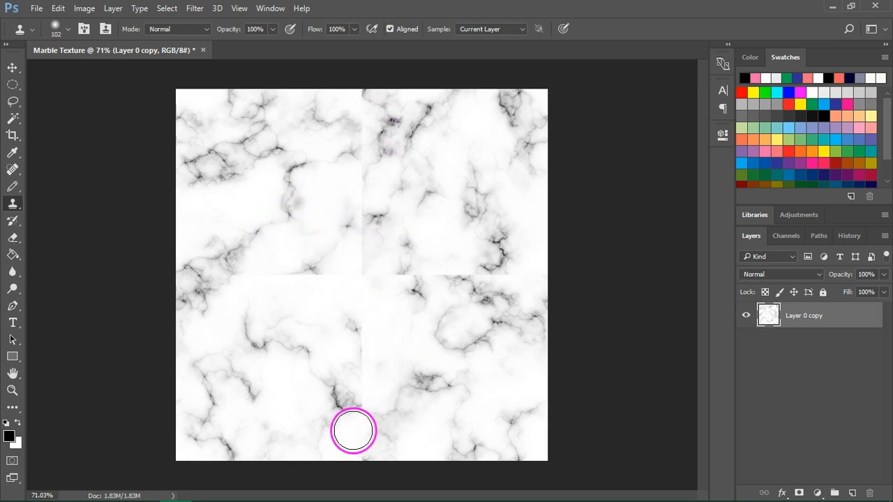
{"action": "mouse_move", "coordinate": [314, 245]}
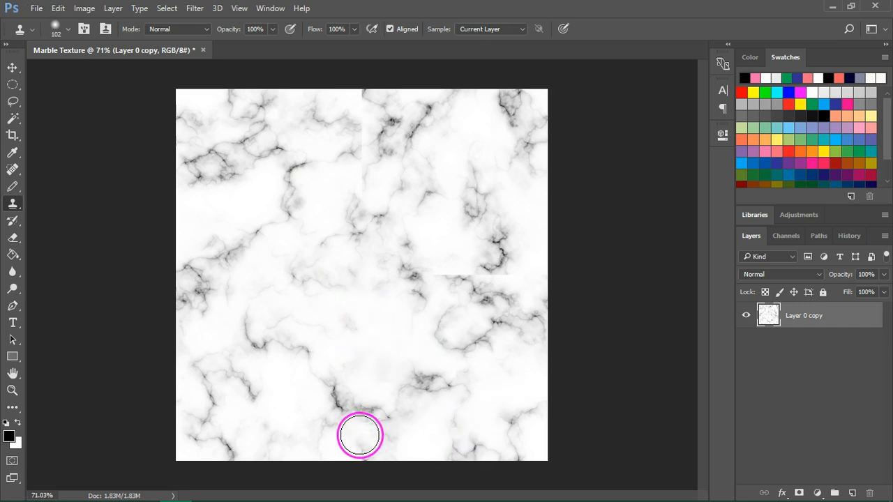
{"action": "mouse_move", "coordinate": [491, 246]}
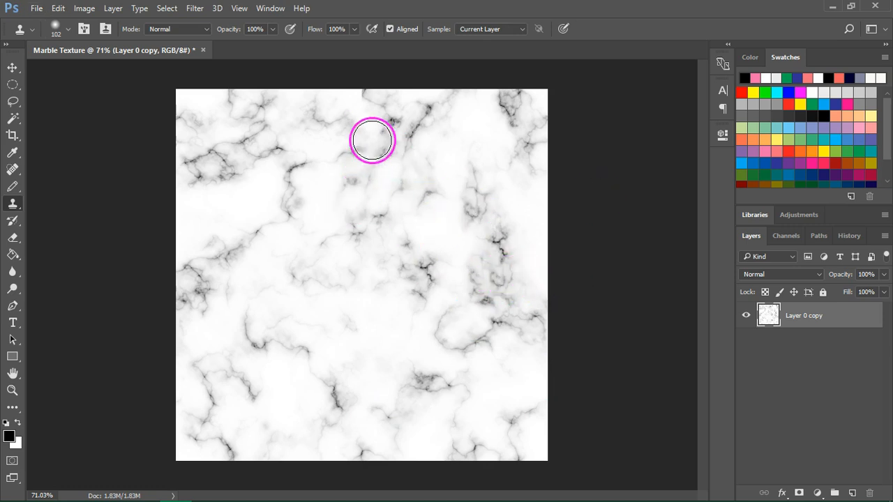
{"action": "mouse_move", "coordinate": [406, 229]}
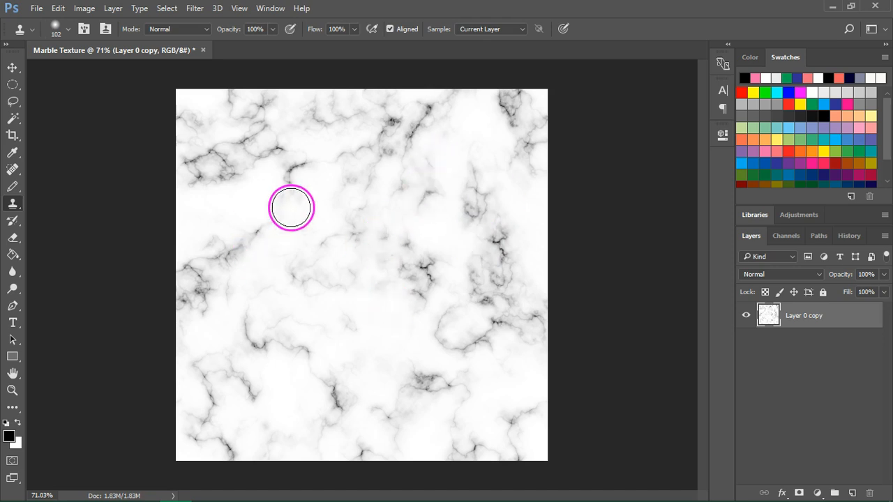
{"action": "mouse_move", "coordinate": [566, 267]}
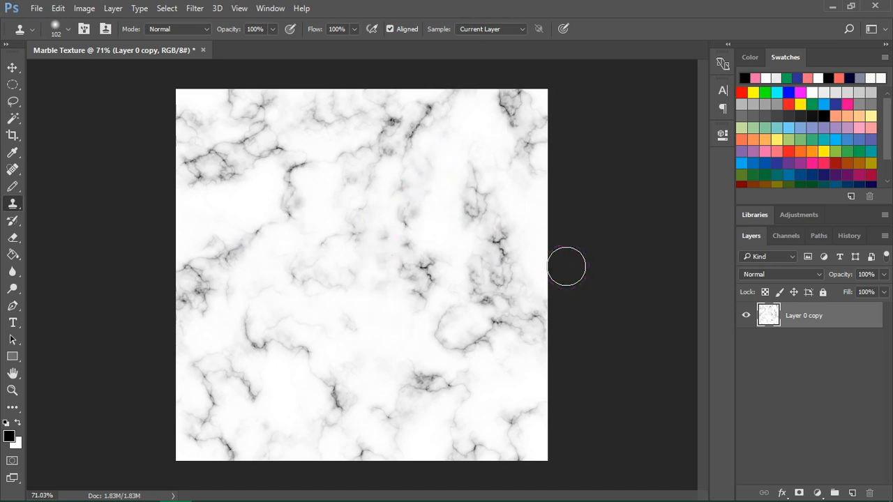
- Rerun the Offset filter to check the marble tiles seamlessly, then ready the Move tool
{"action": "left_click", "coordinate": [196, 9]}
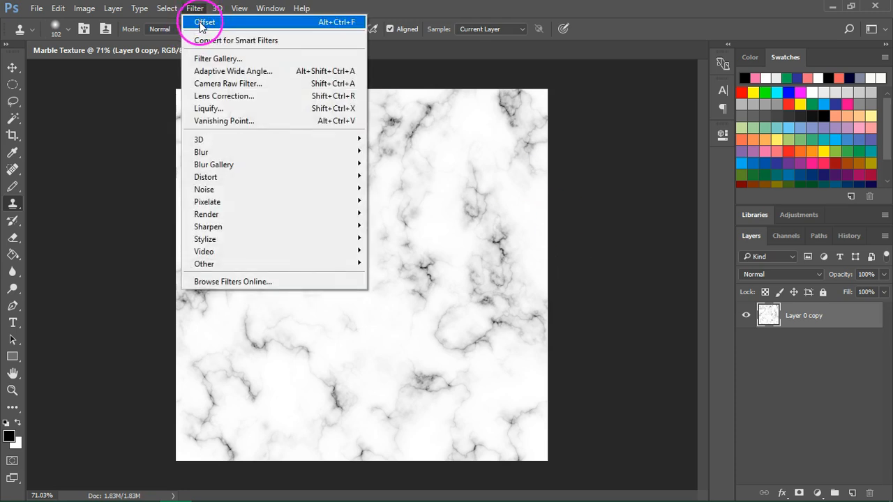
{"action": "left_click", "coordinate": [207, 22]}
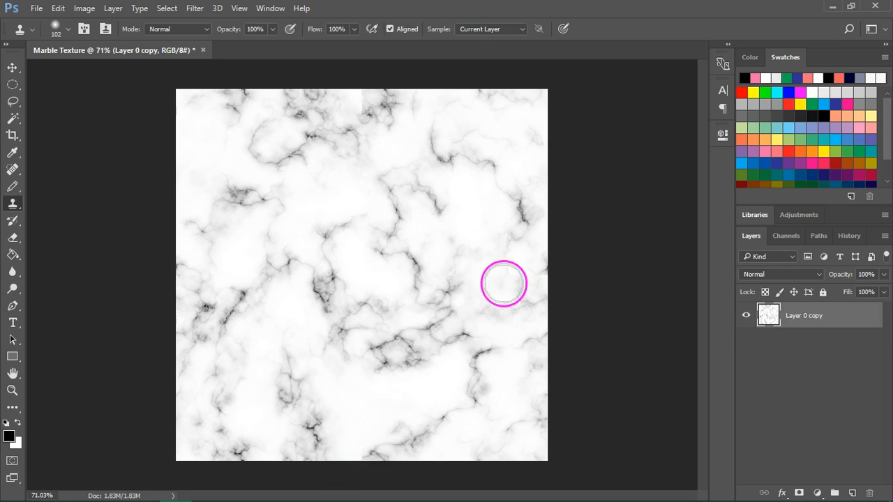
{"action": "mouse_move", "coordinate": [173, 370]}
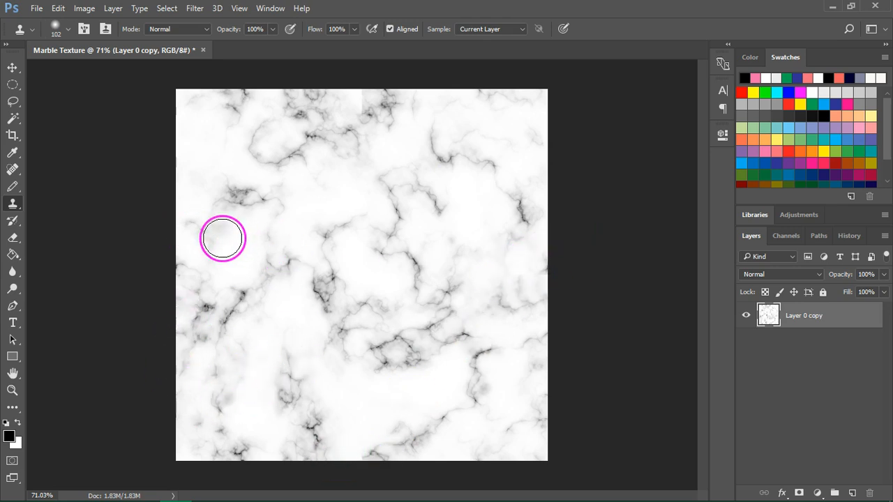
{"action": "mouse_move", "coordinate": [352, 87]}
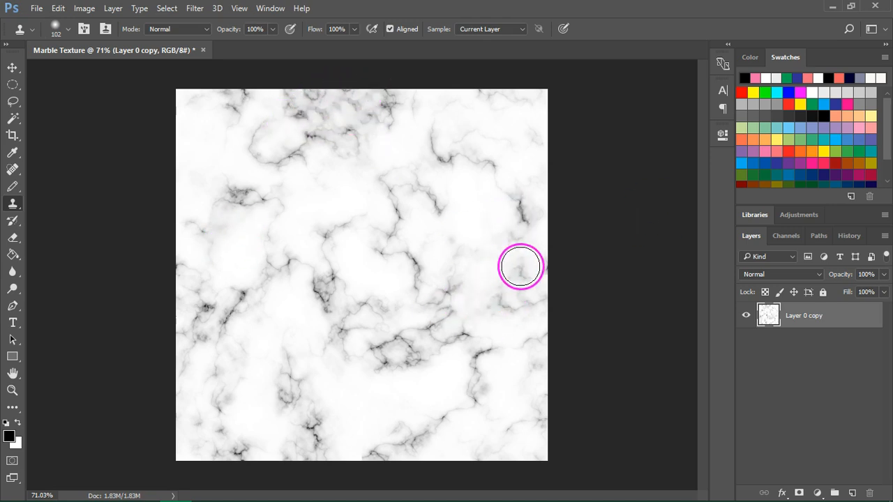
{"action": "mouse_move", "coordinate": [207, 282]}
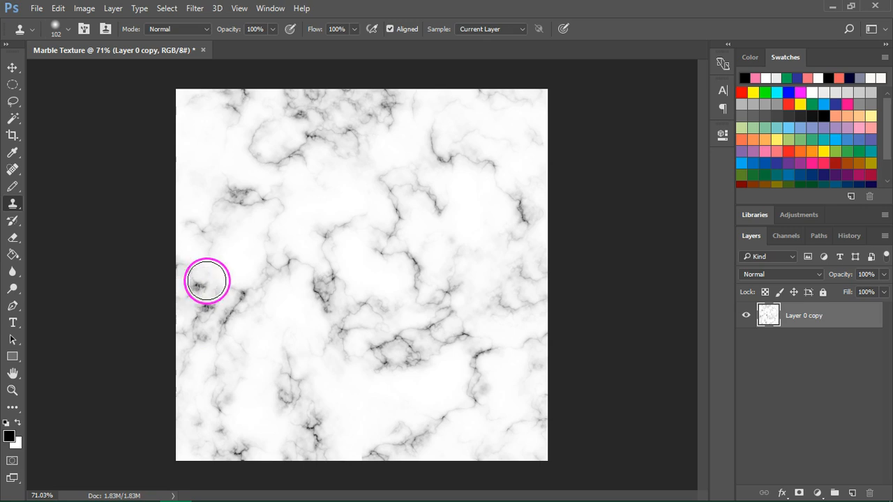
{"action": "mouse_move", "coordinate": [385, 343]}
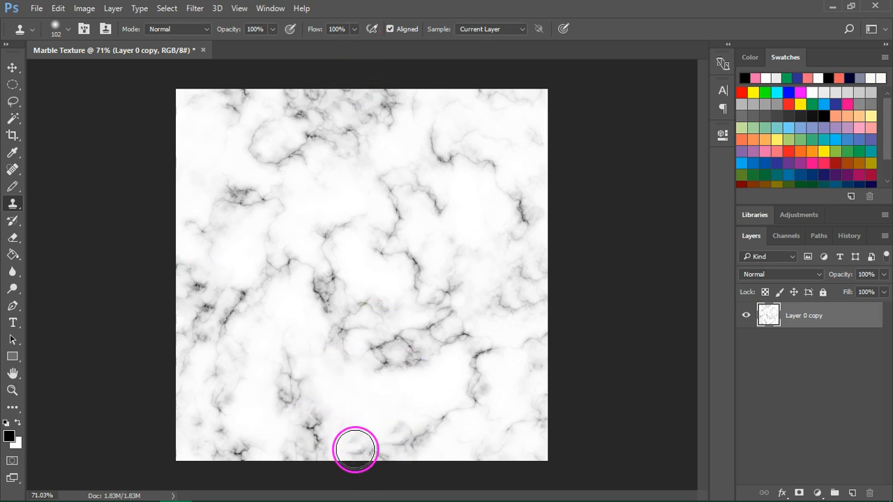
{"action": "left_click", "coordinate": [13, 67]}
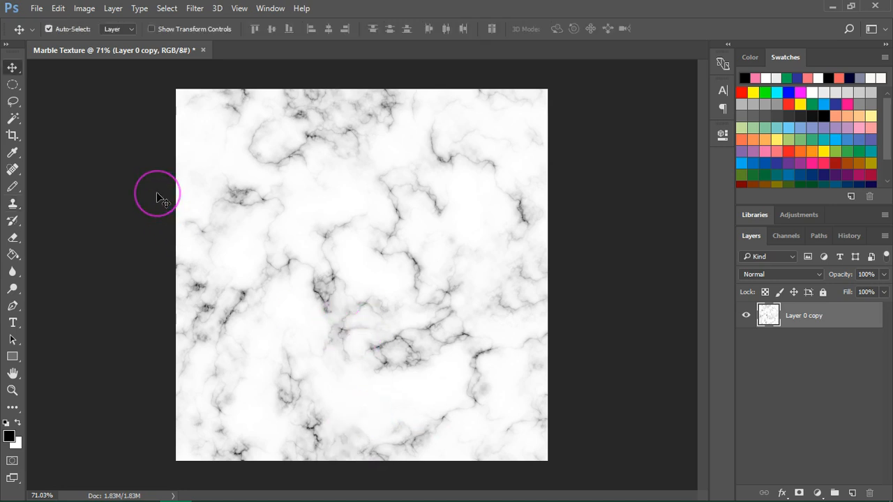
- Define the seamless marble as a new pattern named 'Marble Texture'
{"action": "left_click", "coordinate": [59, 8]}
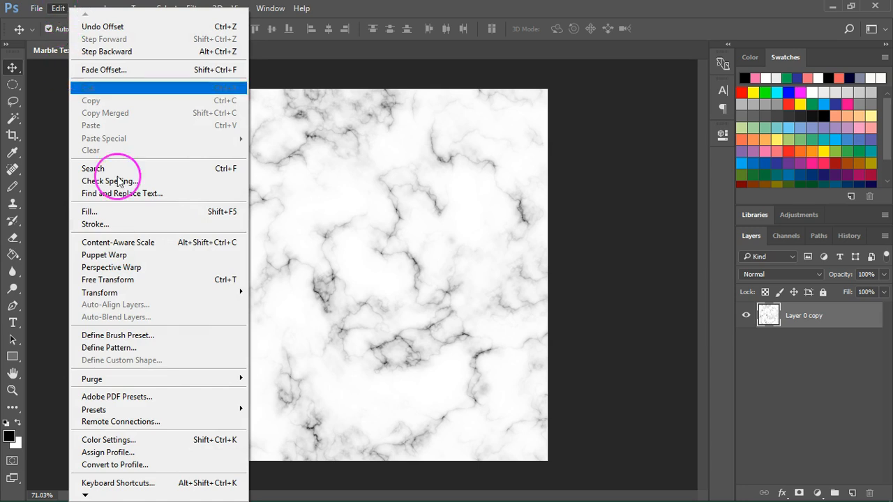
{"action": "left_click", "coordinate": [109, 347]}
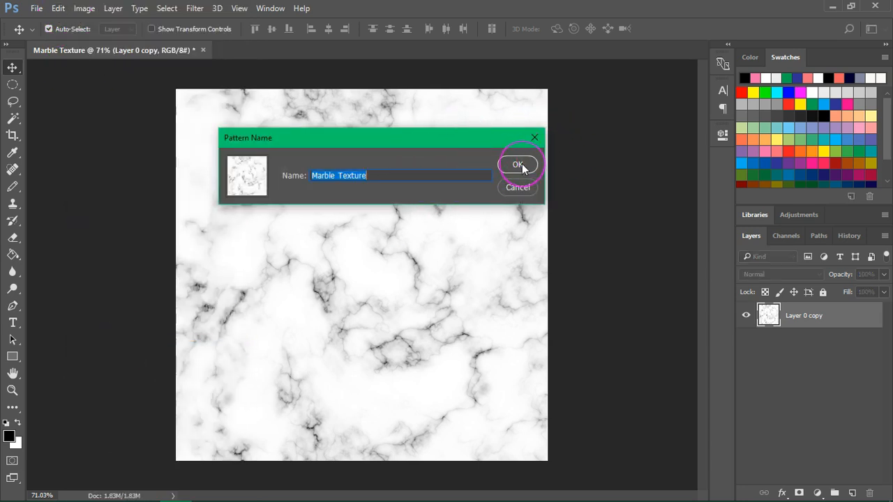
{"action": "left_click", "coordinate": [517, 165]}
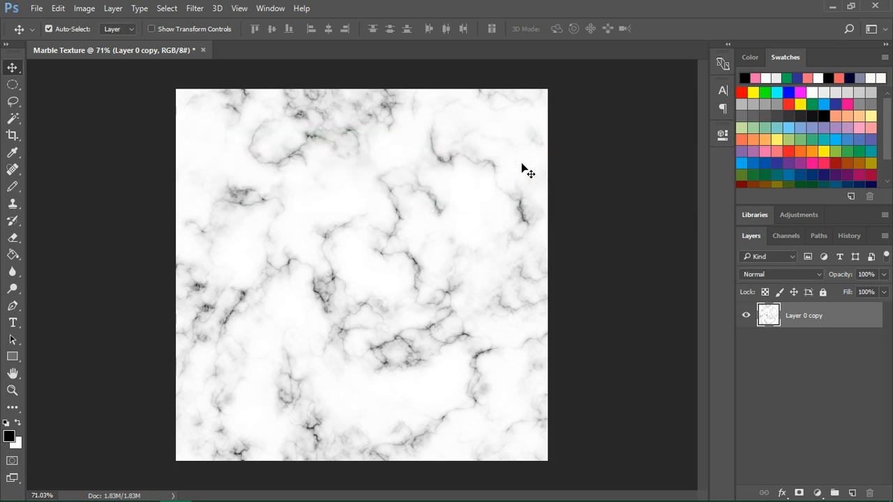
- Create a new 1600 × 1600 px document for the tiling test
{"action": "left_click", "coordinate": [37, 8]}
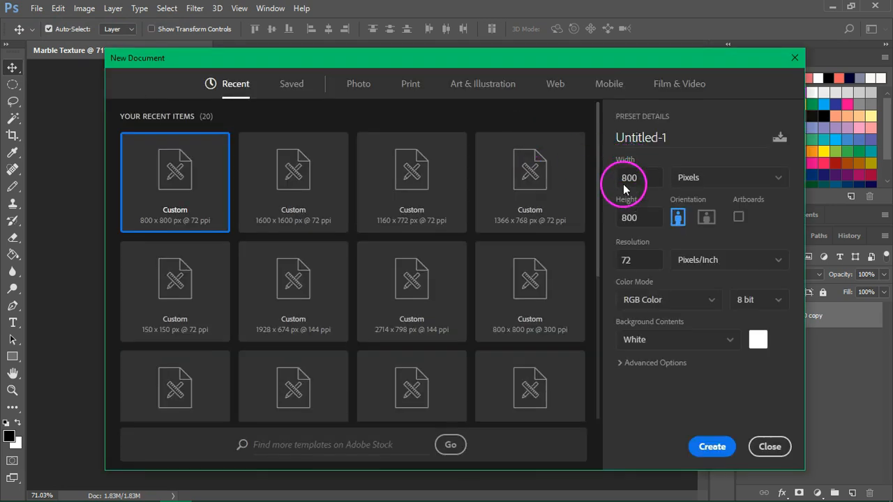
{"action": "mouse_move", "coordinate": [544, 68]}
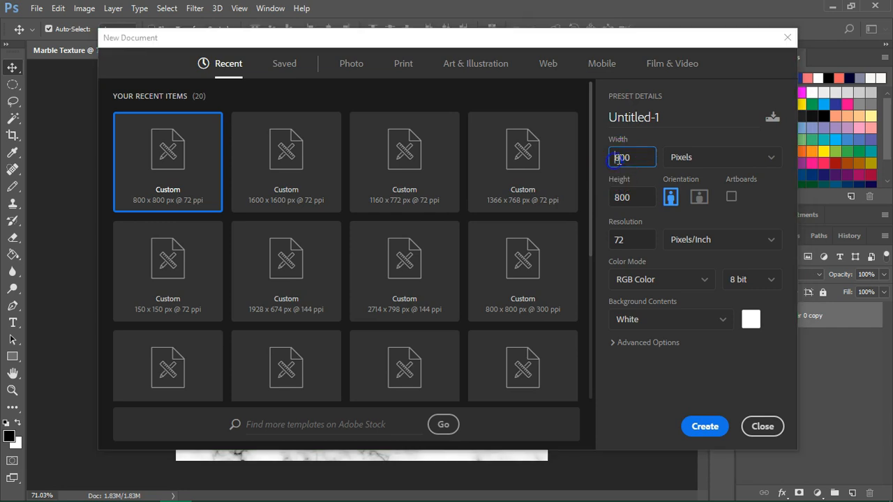
{"action": "type", "text": "16"}
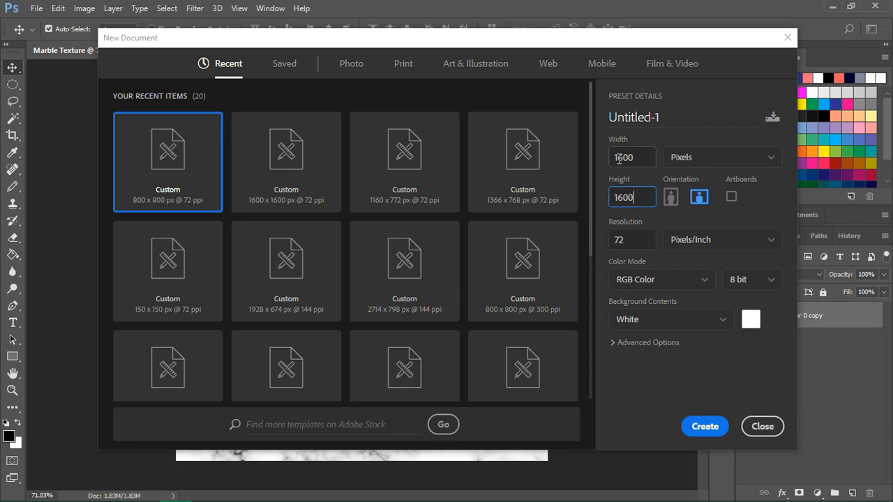
{"action": "left_click", "coordinate": [703, 427]}
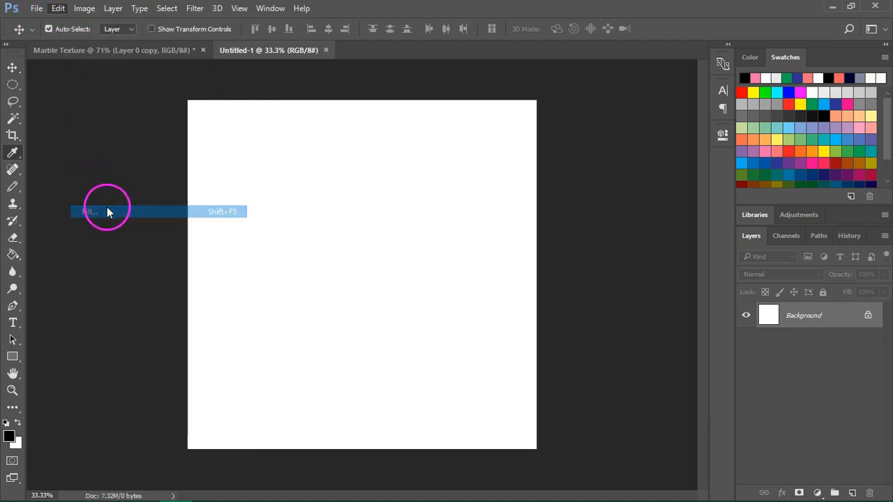
- Fill the canvas with the Marble Texture pattern so it tiles across the document
{"action": "left_click", "coordinate": [90, 212]}
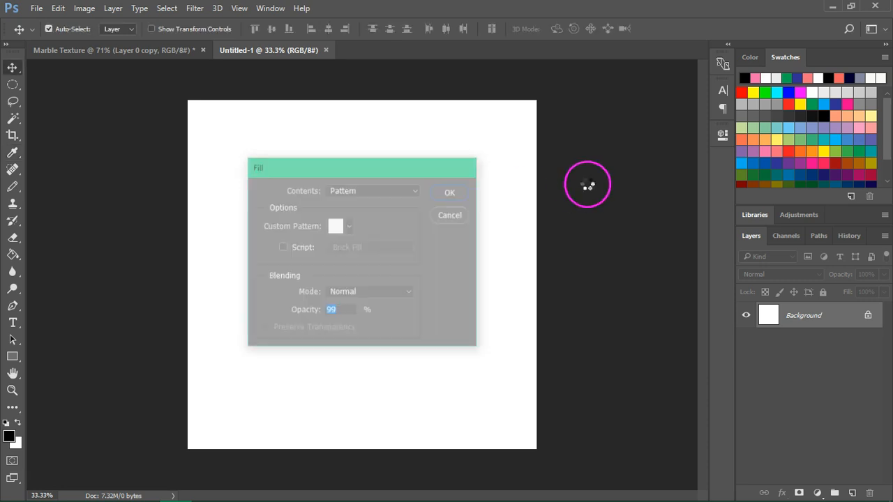
{"action": "left_click", "coordinate": [450, 192]}
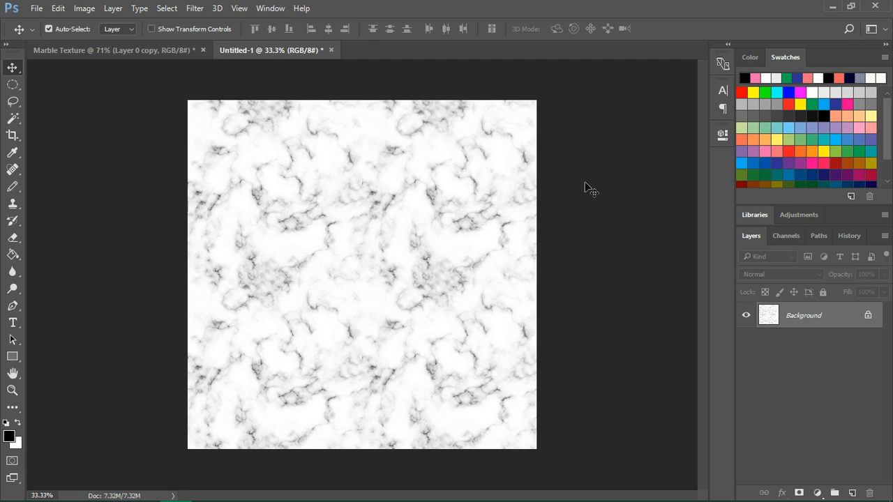
{"action": "mouse_move", "coordinate": [226, 361]}
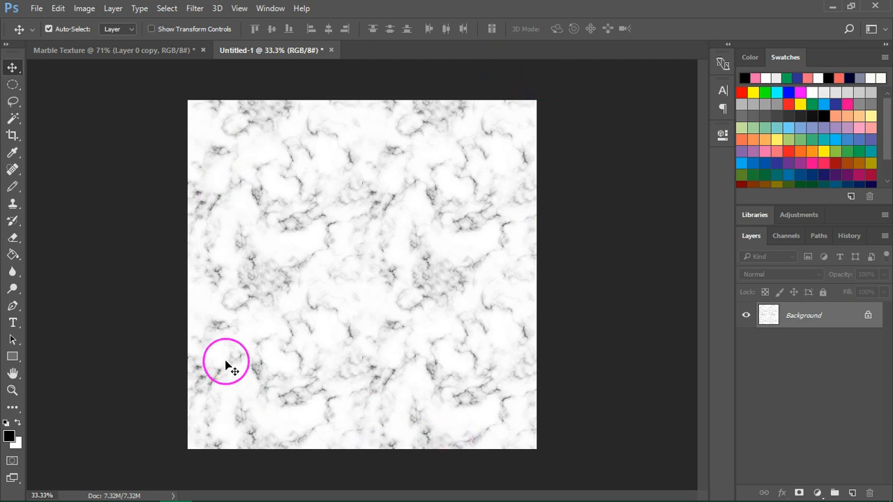
{"action": "left_click", "coordinate": [104, 50]}
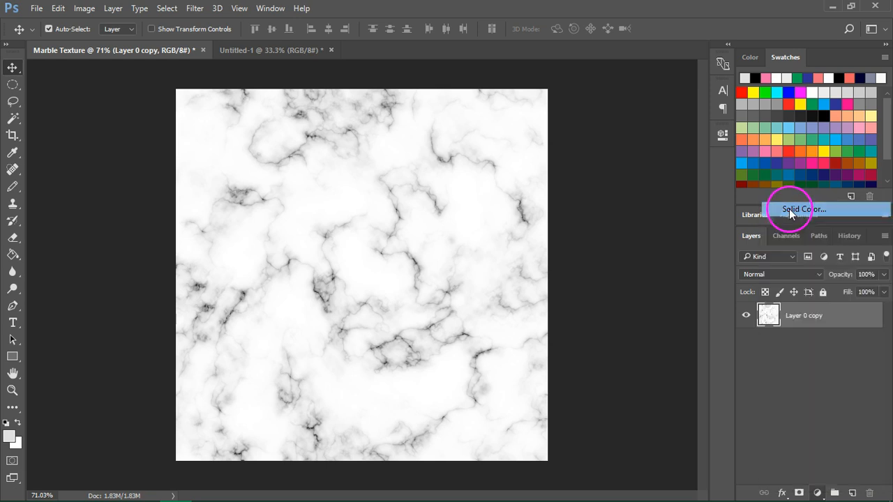
- Add a purple Solid Color fill layer in Screen mode tinting the veins, then hide it
{"action": "left_click", "coordinate": [802, 209]}
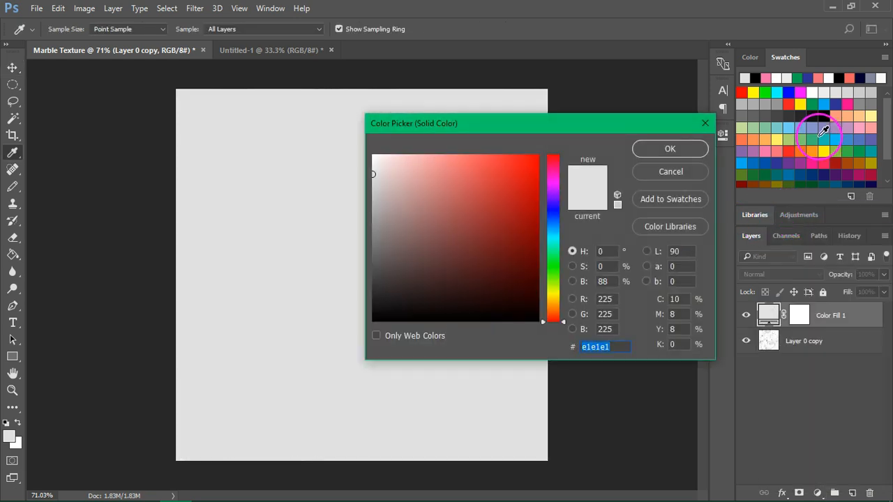
{"action": "mouse_move", "coordinate": [855, 170]}
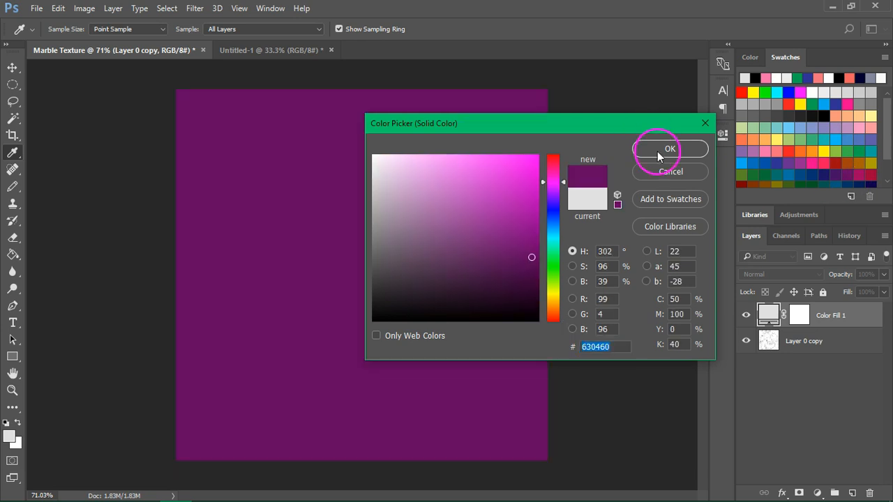
{"action": "left_click", "coordinate": [670, 148]}
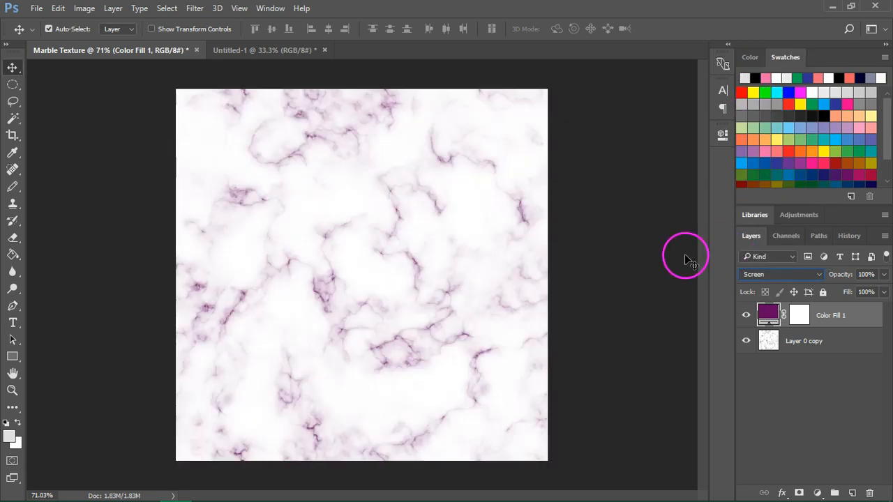
{"action": "mouse_move", "coordinate": [267, 165]}
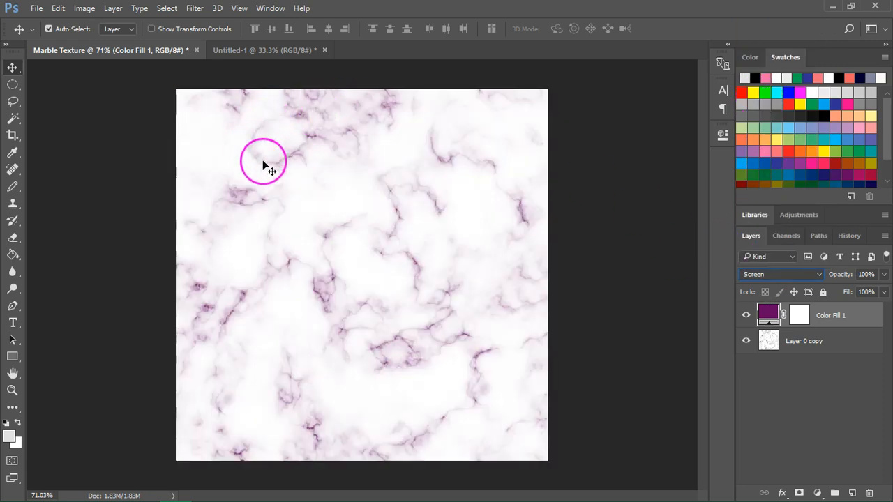
{"action": "mouse_move", "coordinate": [362, 134]}
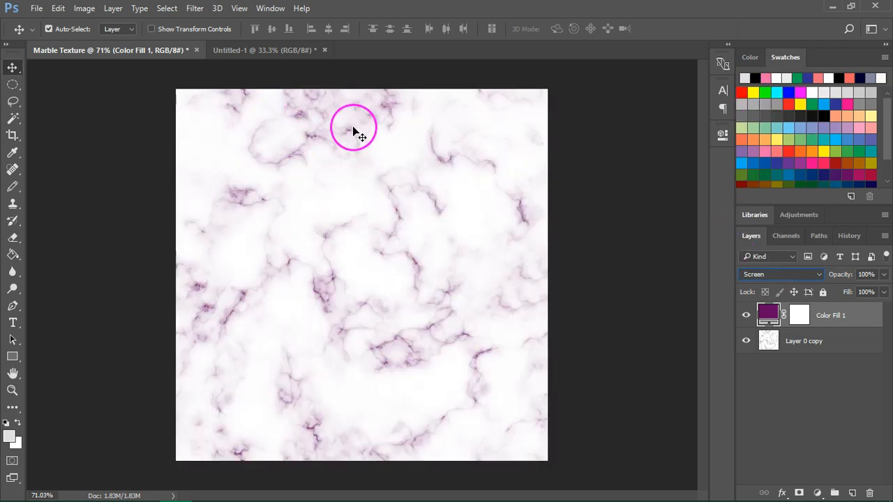
{"action": "left_click", "coordinate": [745, 315]}
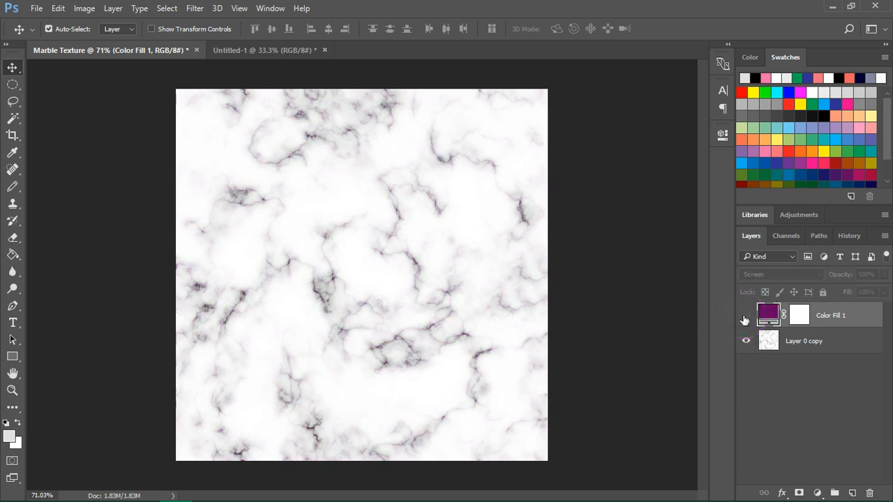
- Add a pale yellow (#fff799) Solid Color fill layer set to Multiply over the marble
{"action": "left_click", "coordinate": [818, 494]}
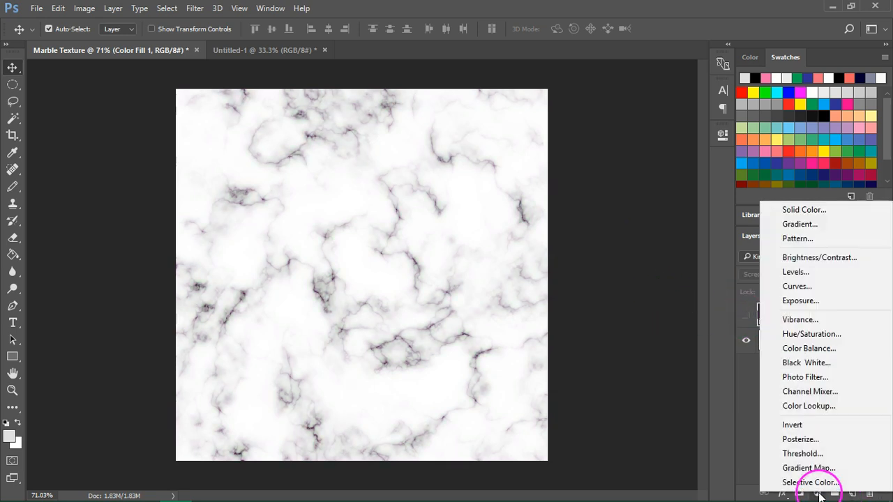
{"action": "left_click", "coordinate": [804, 209]}
{"action": "type", "text": "fff799"}
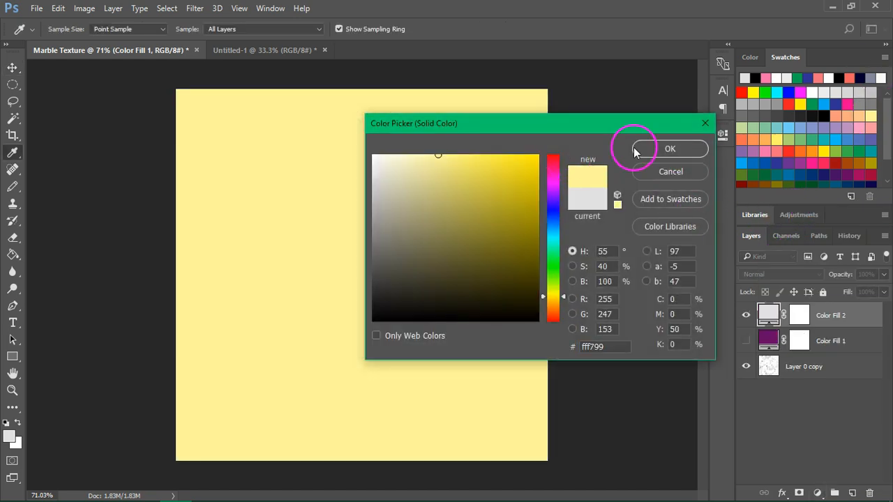
{"action": "left_click", "coordinate": [670, 148]}
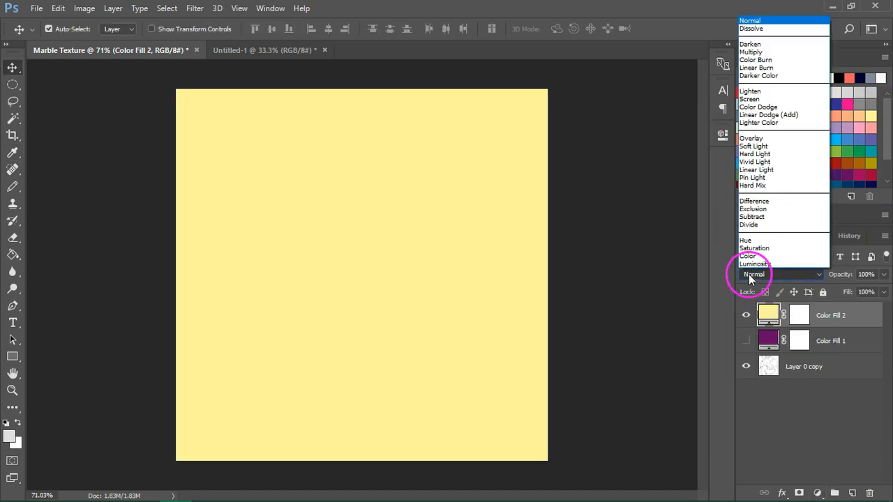
{"action": "left_click", "coordinate": [751, 52]}
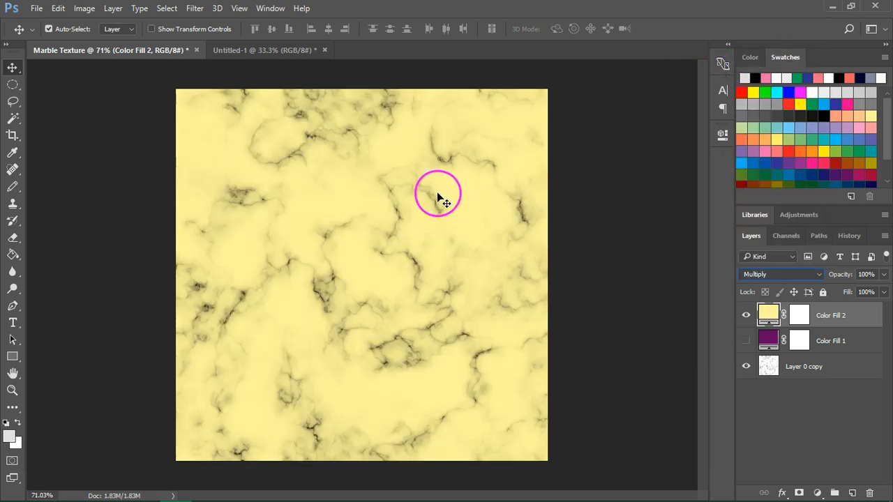
{"action": "mouse_move", "coordinate": [446, 323]}
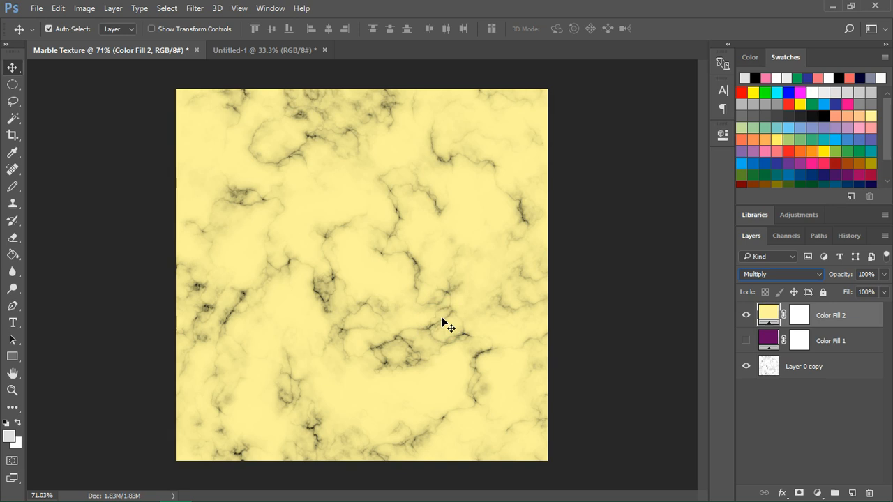
{"action": "mouse_move", "coordinate": [472, 187]}
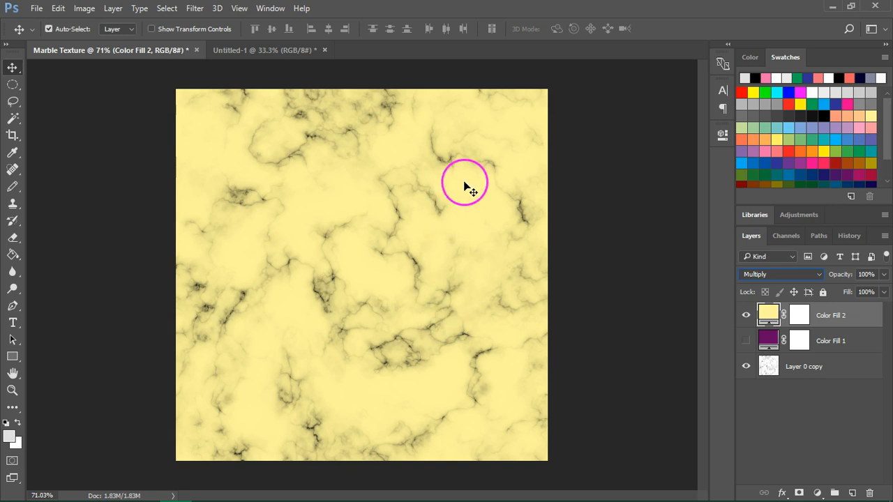
{"action": "mouse_move", "coordinate": [268, 143]}
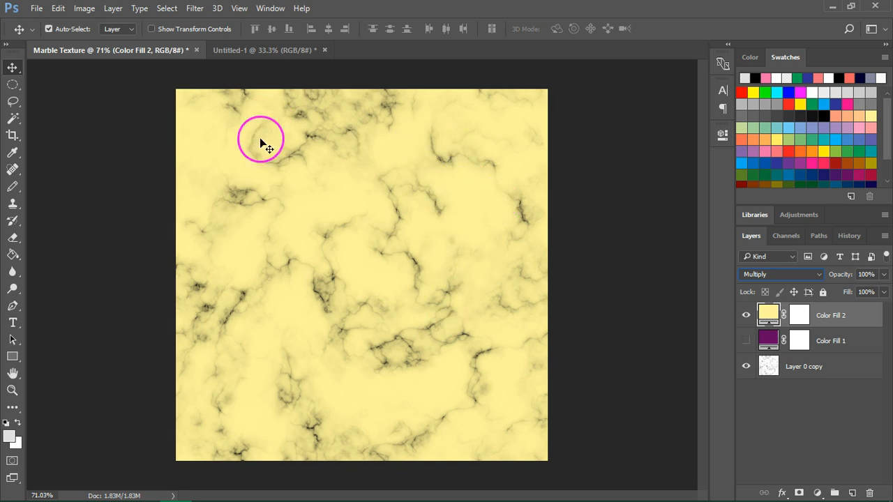
{"action": "mouse_move", "coordinate": [349, 159]}
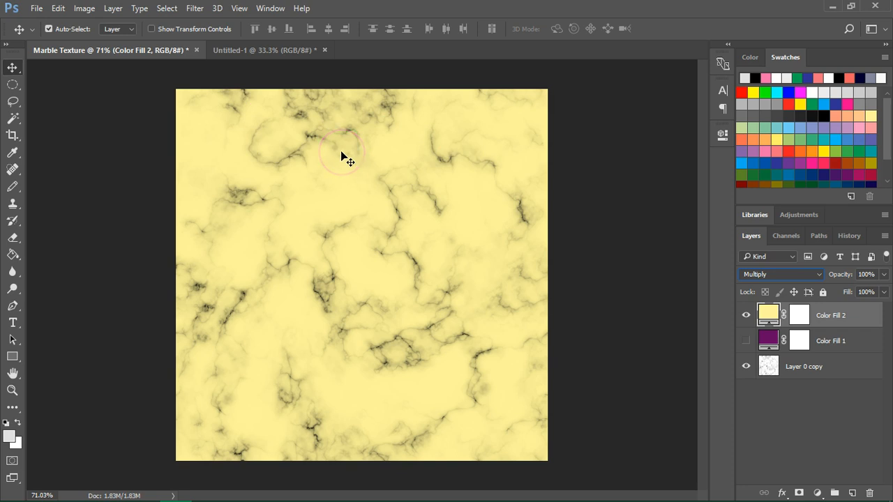